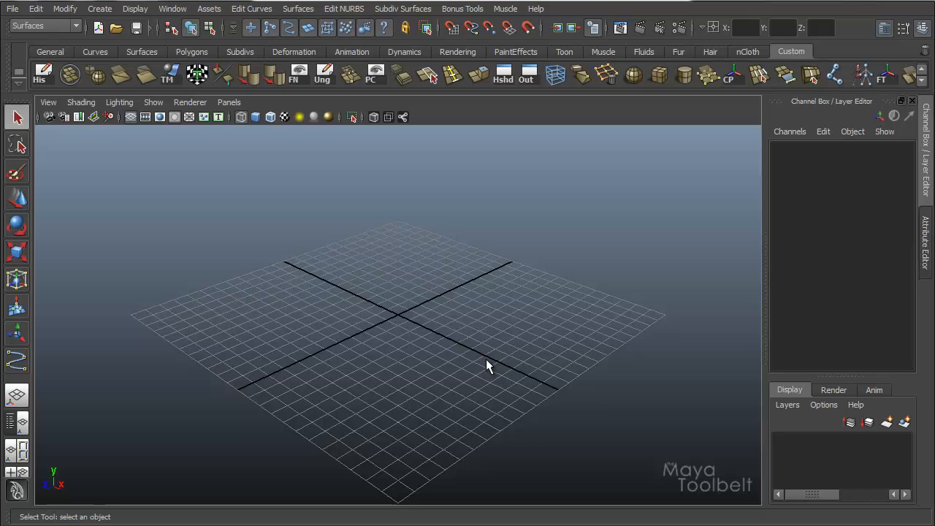
# Step: Keep the Surfaces menu set and show the Edit Curves commands at Detach Curves
pyautogui.click(76, 25)
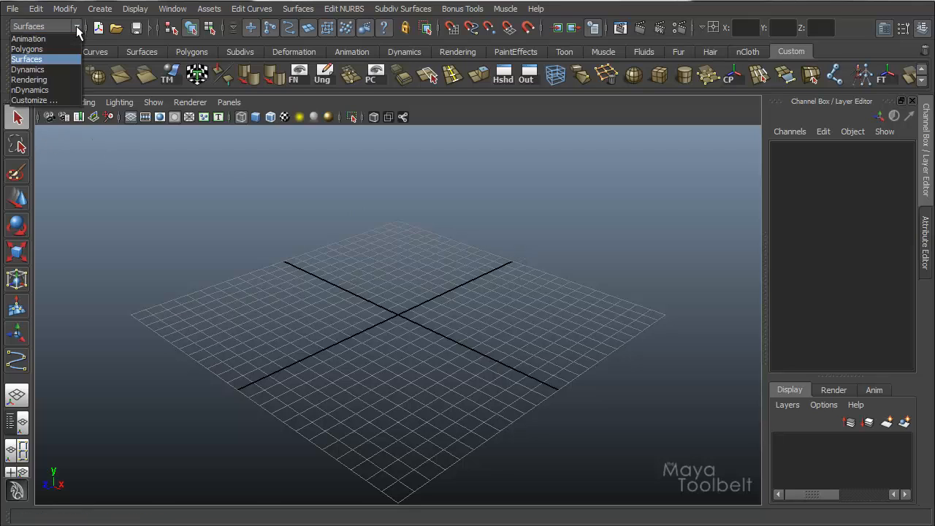
pyautogui.moveTo(29, 38)
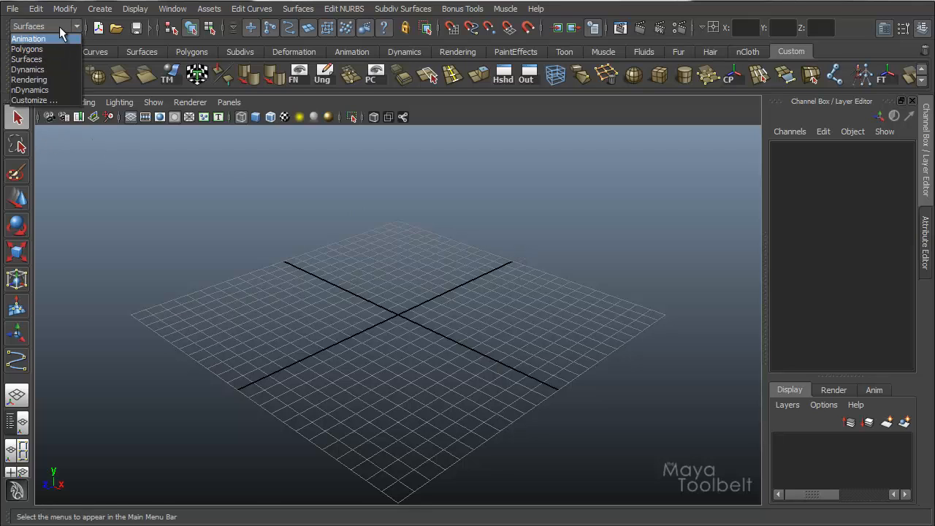
pyautogui.moveTo(27, 49)
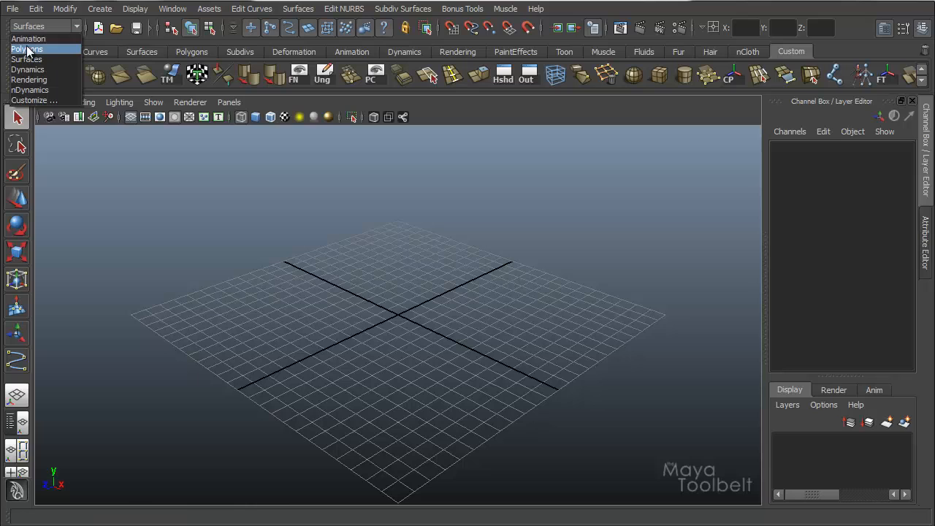
pyautogui.moveTo(27, 59)
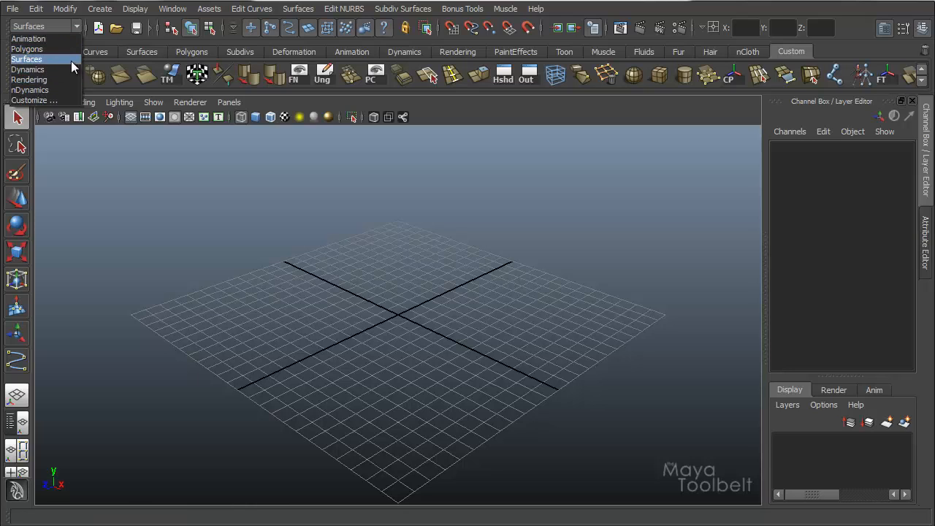
pyautogui.moveTo(26, 59)
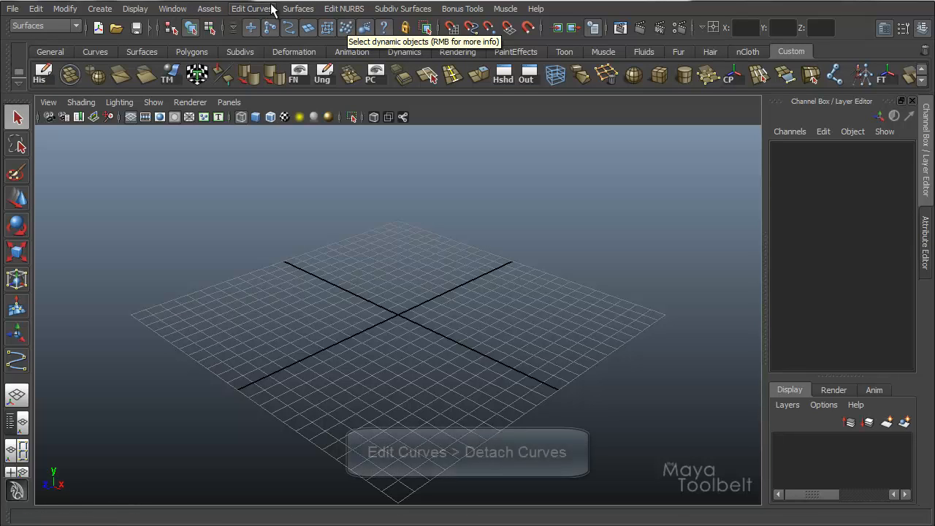
pyautogui.click(252, 8)
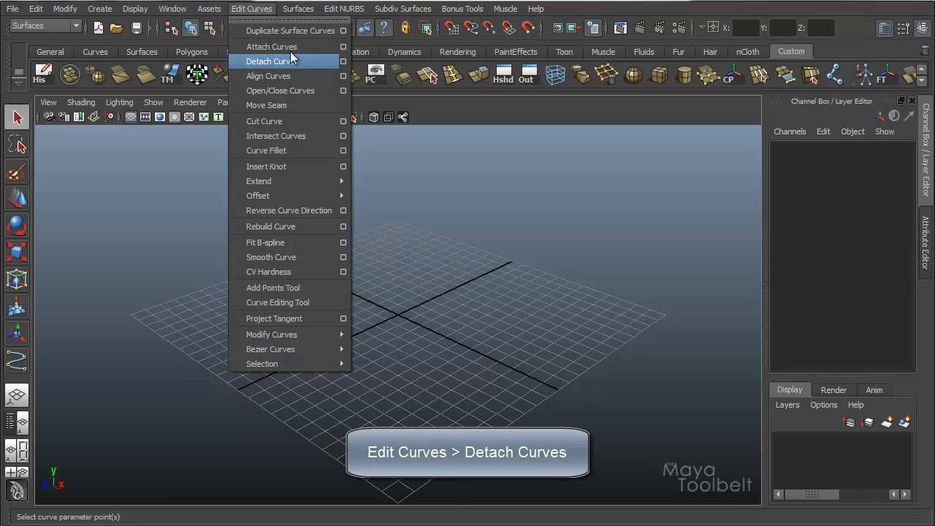
pyautogui.moveTo(296, 65)
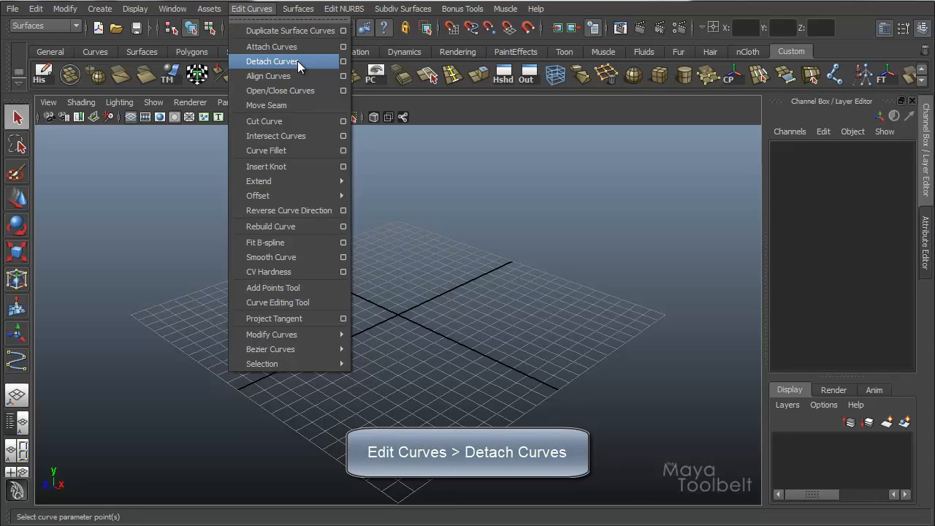
# Step: Show the Create menu with the CV Curve Tool and EP Curve Tool
pyautogui.click(99, 8)
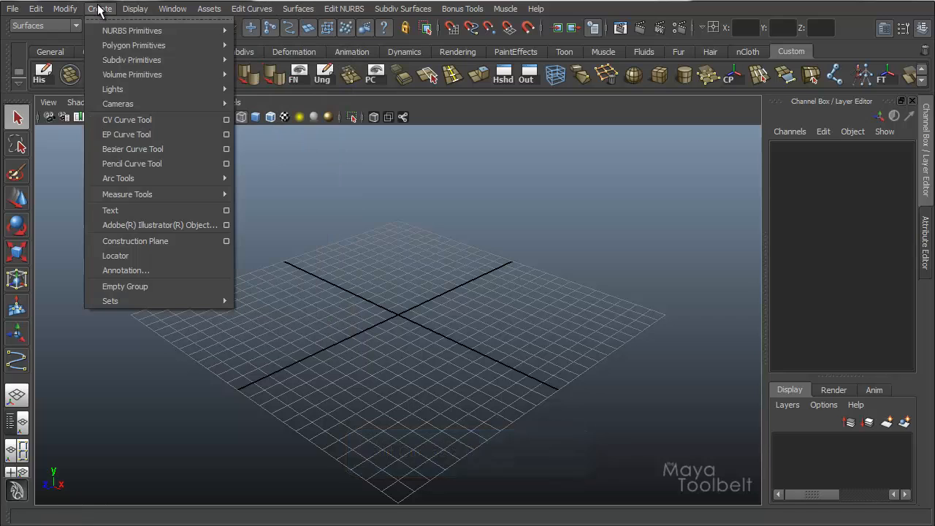
pyautogui.moveTo(126, 120)
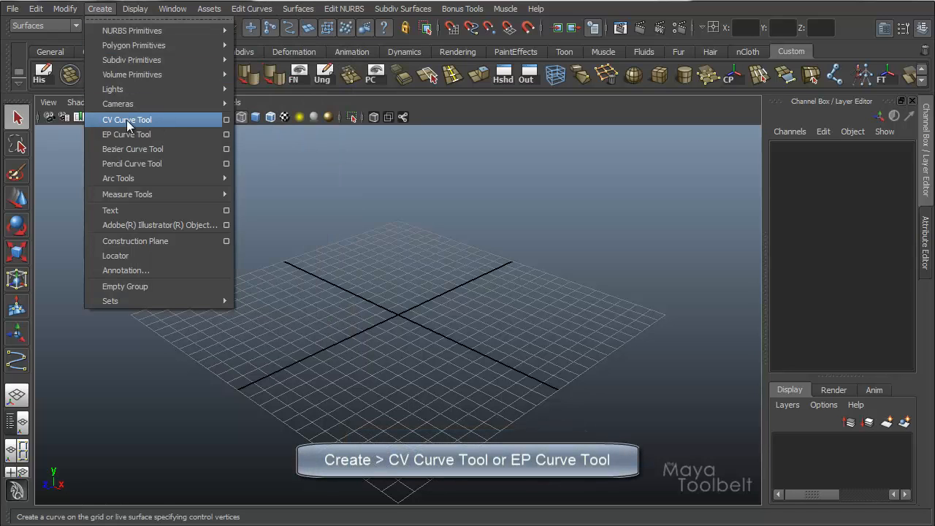
pyautogui.moveTo(173, 134)
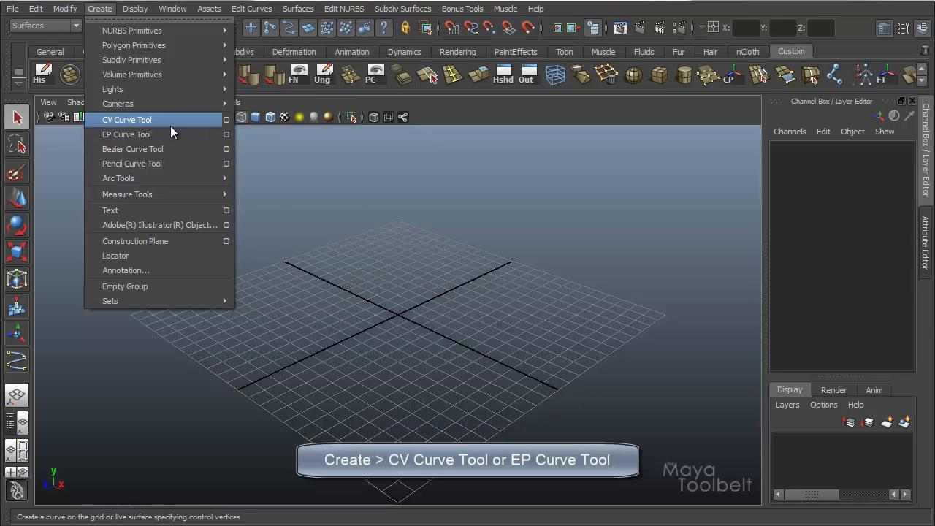
pyautogui.moveTo(168, 129)
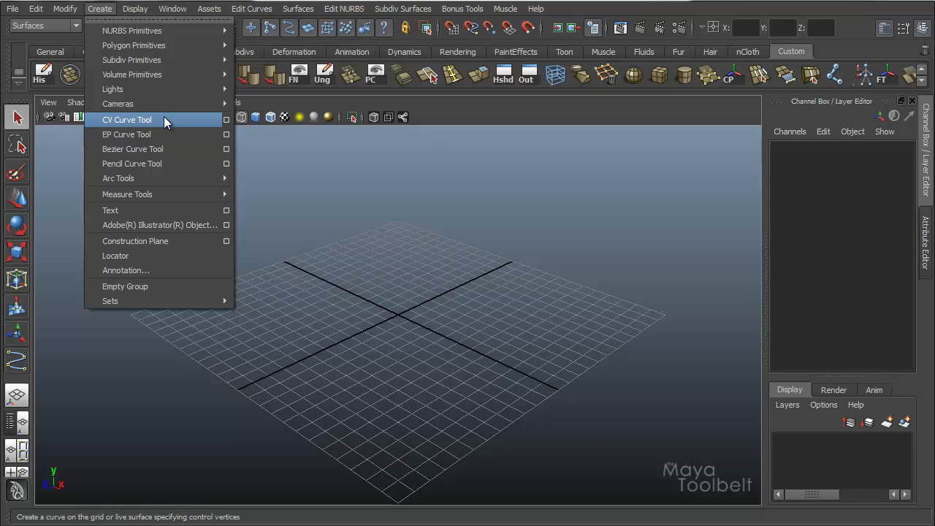
pyautogui.moveTo(168, 134)
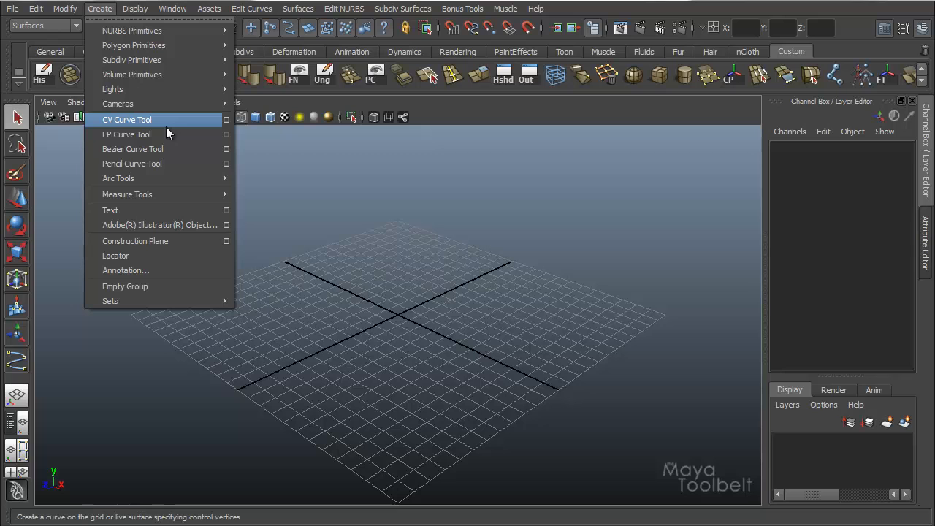
pyautogui.moveTo(130, 125)
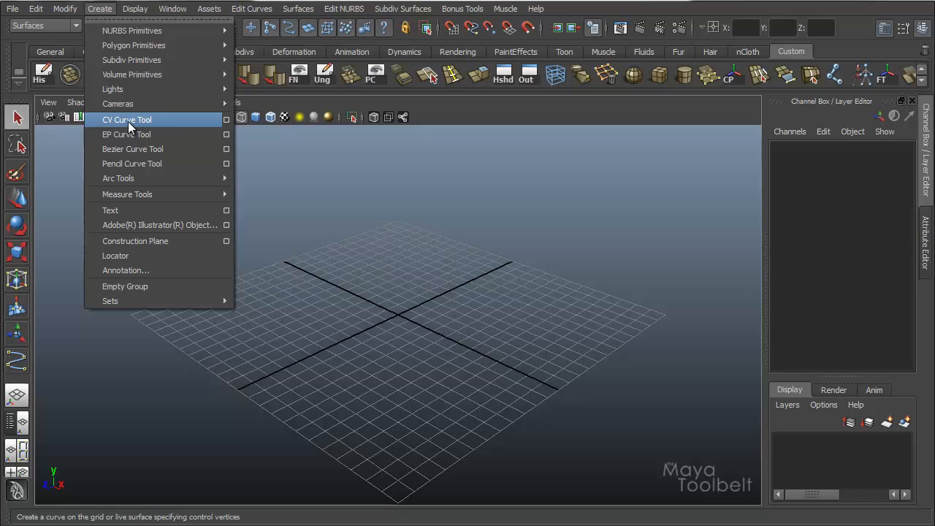
# Step: Draw a long wavy CV curve, curve1, across the tilted grid and inspect it
pyautogui.click(127, 119)
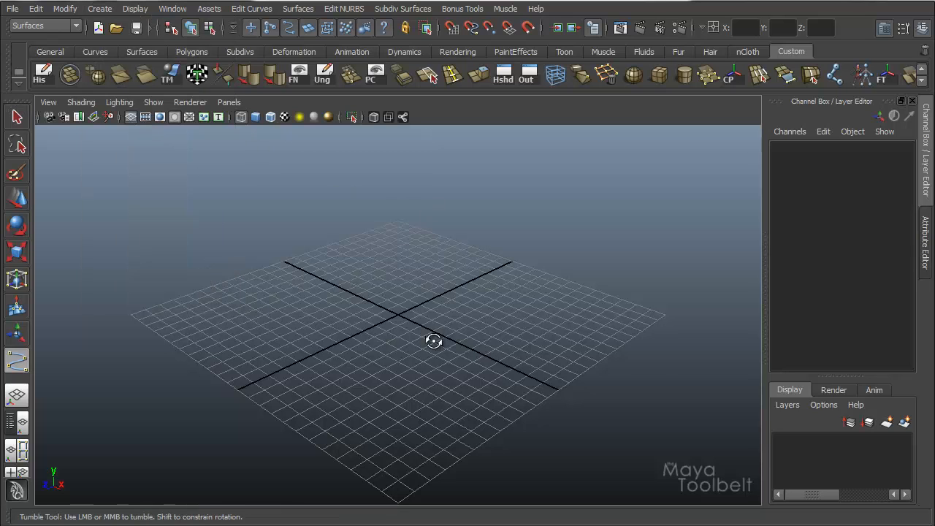
pyautogui.moveTo(434, 341); pyautogui.dragTo(459, 317)
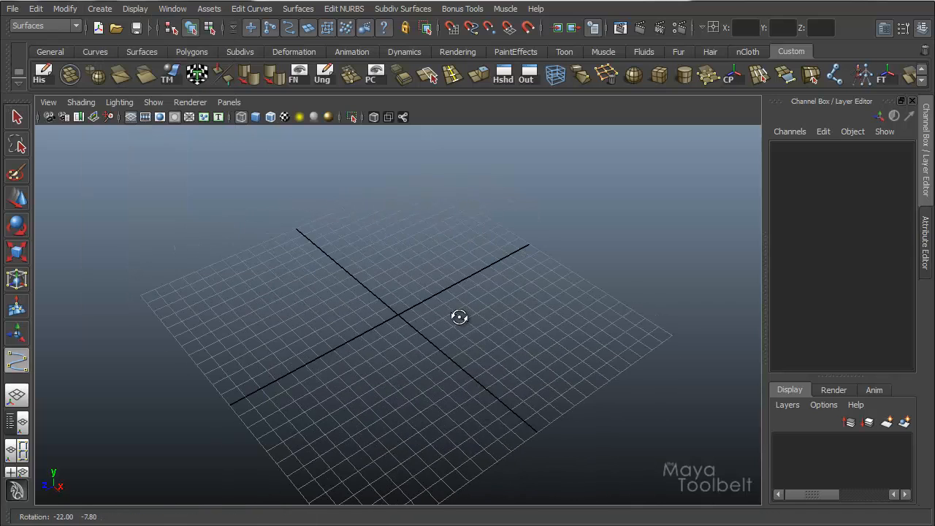
pyautogui.click(179, 296)
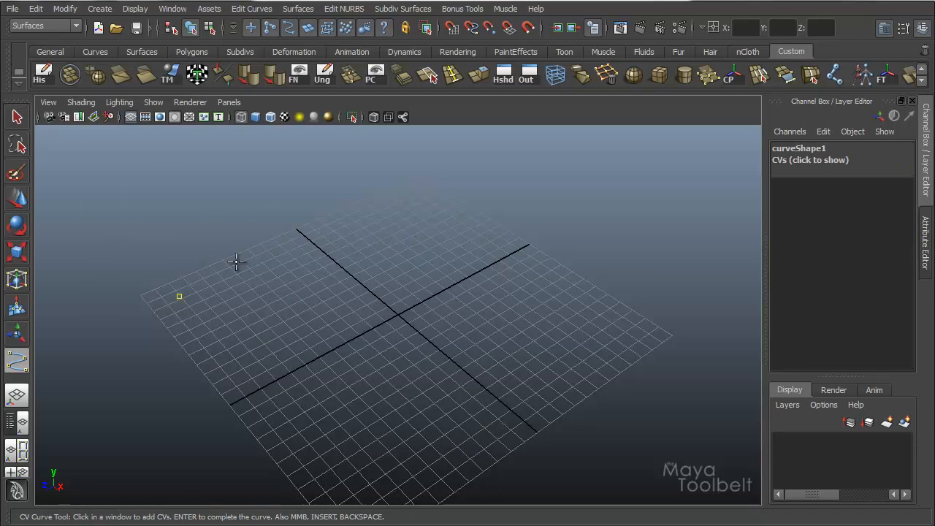
pyautogui.click(415, 233)
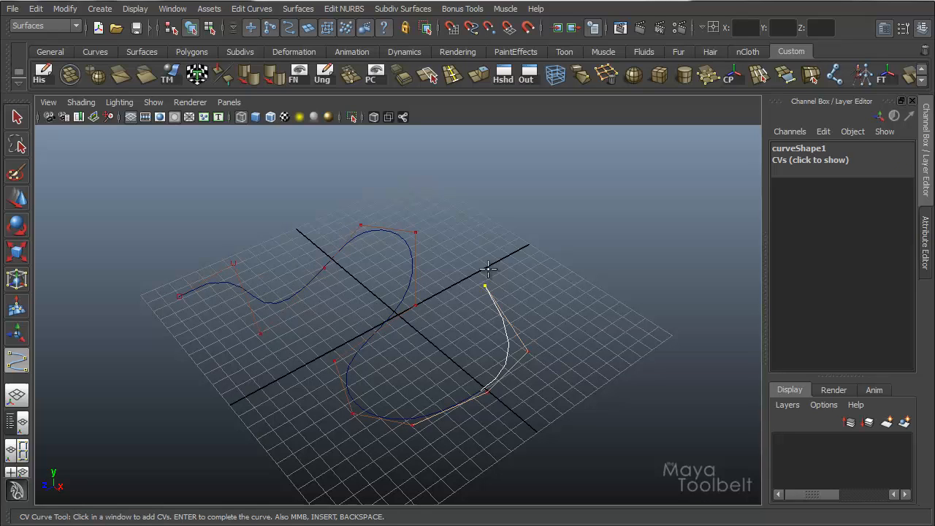
pyautogui.click(627, 327)
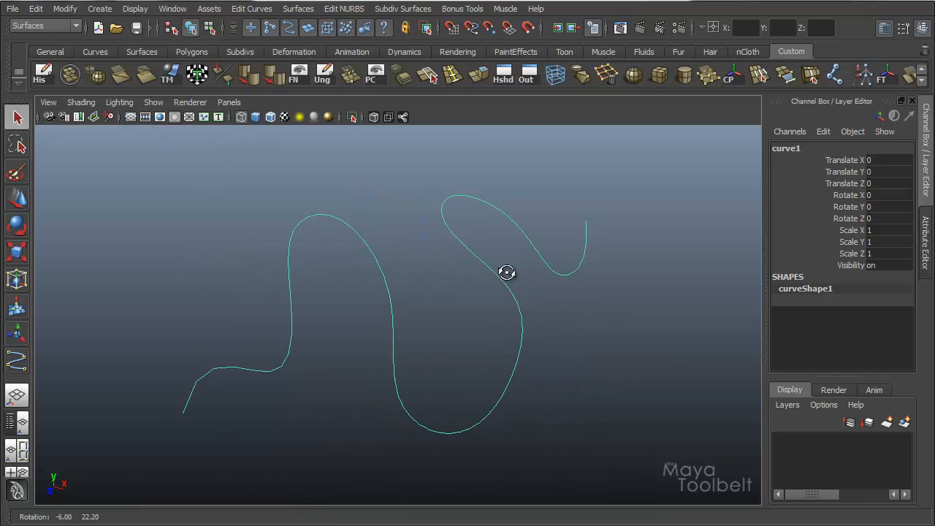
pyautogui.moveTo(506, 273); pyautogui.dragTo(473, 254)
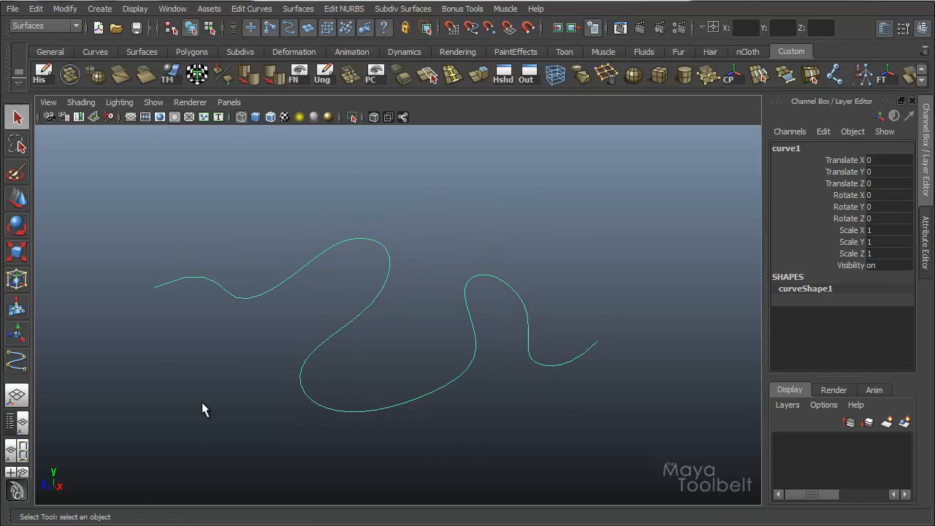
pyautogui.moveTo(234, 287)
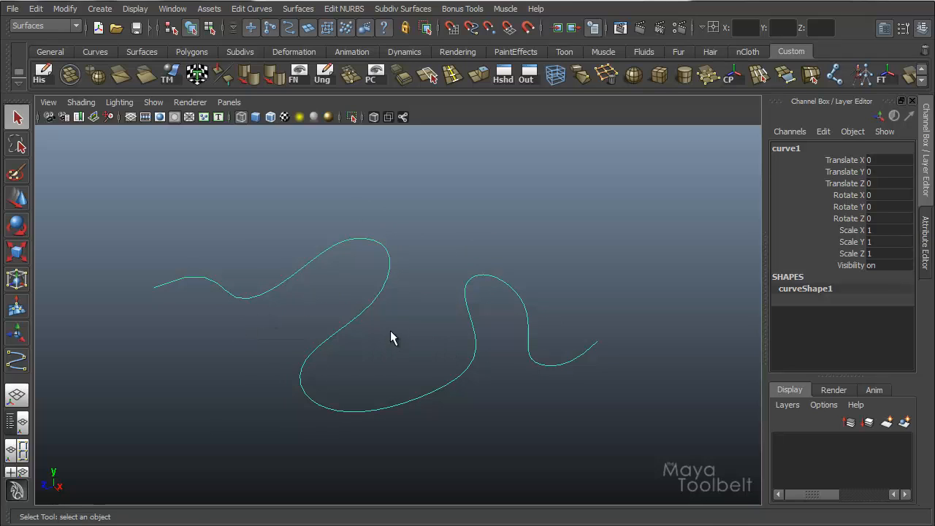
pyautogui.moveTo(407, 326)
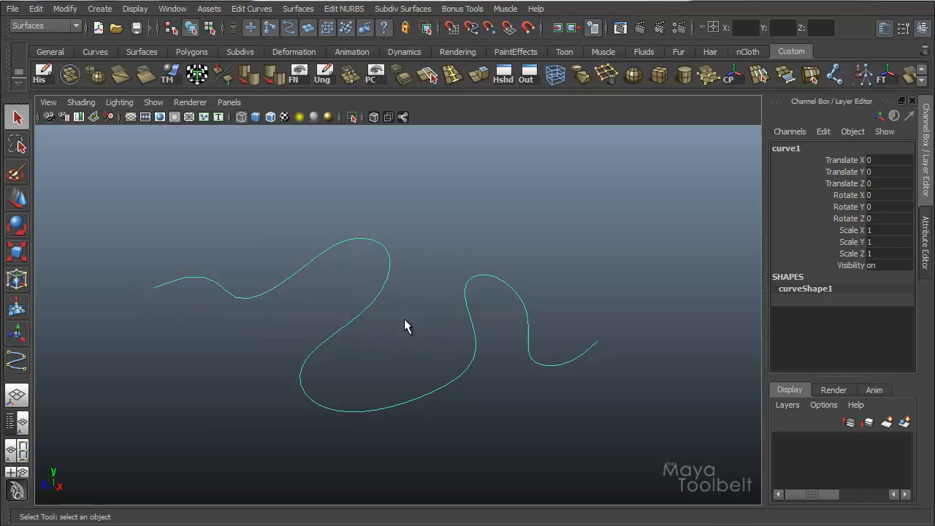
pyautogui.moveTo(391, 393)
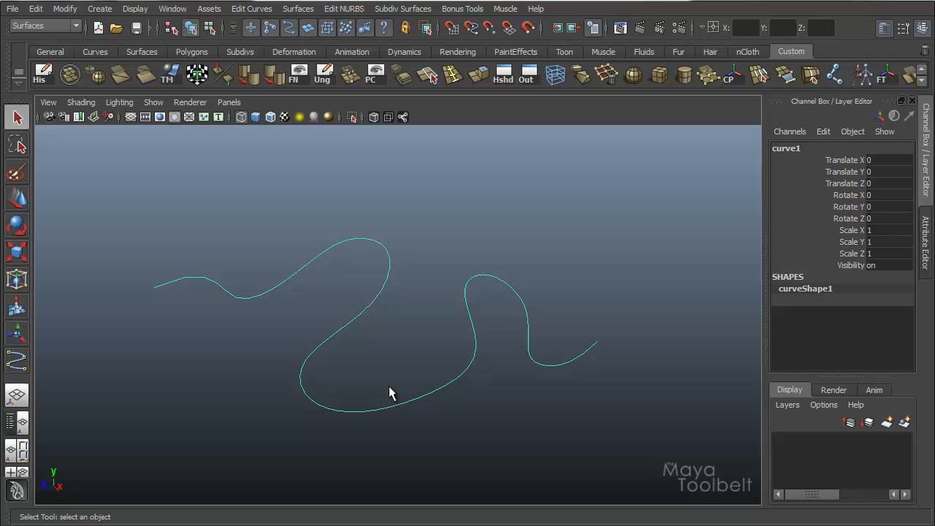
# Step: Mark a curve point at the bottom of curve1's lower loop, then show Edit Curves
pyautogui.rightClick(371, 301)
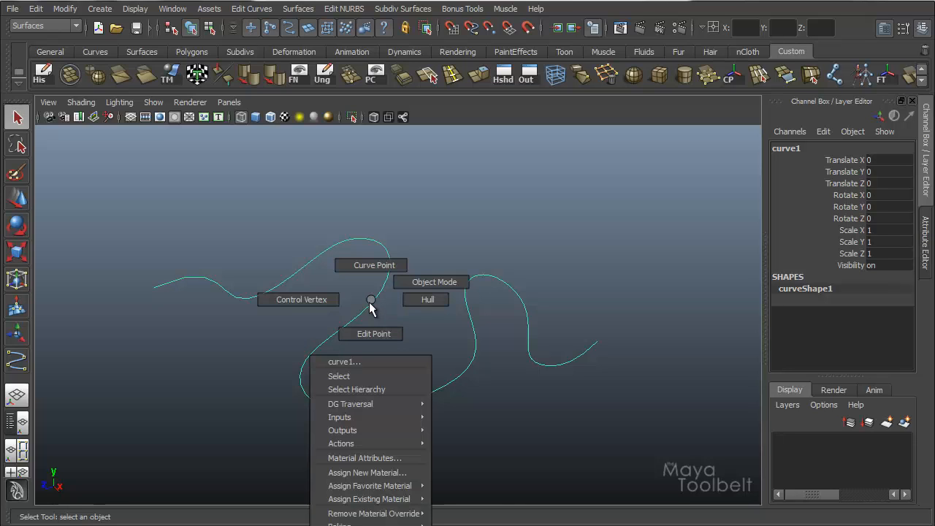
pyautogui.moveTo(373, 266)
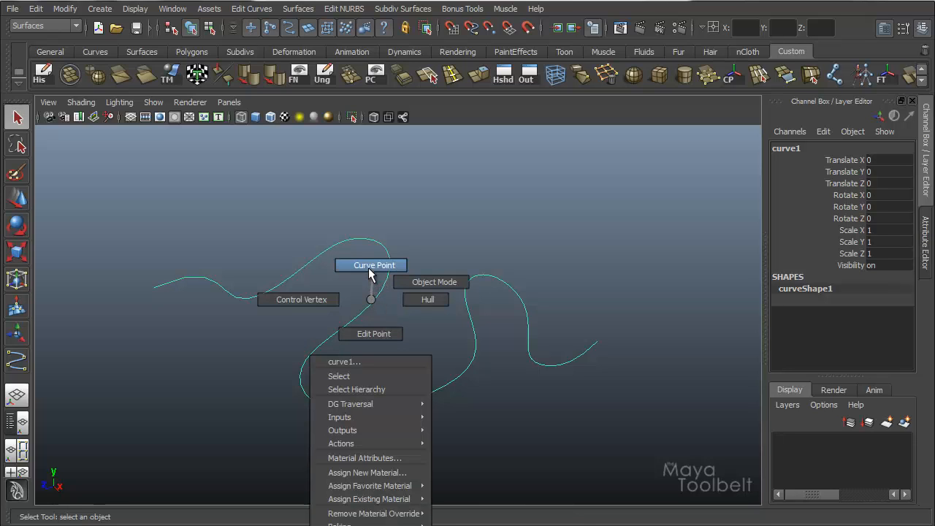
pyautogui.click(599, 245)
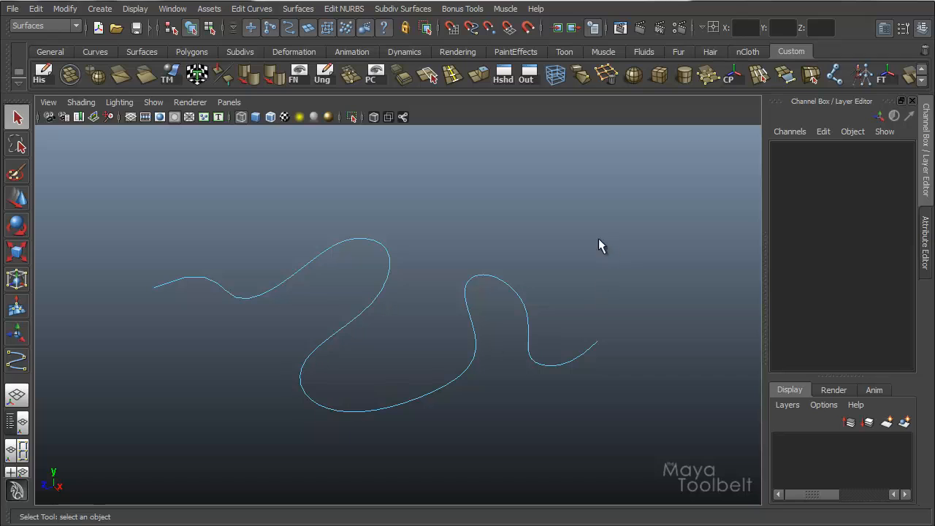
pyautogui.moveTo(291, 288)
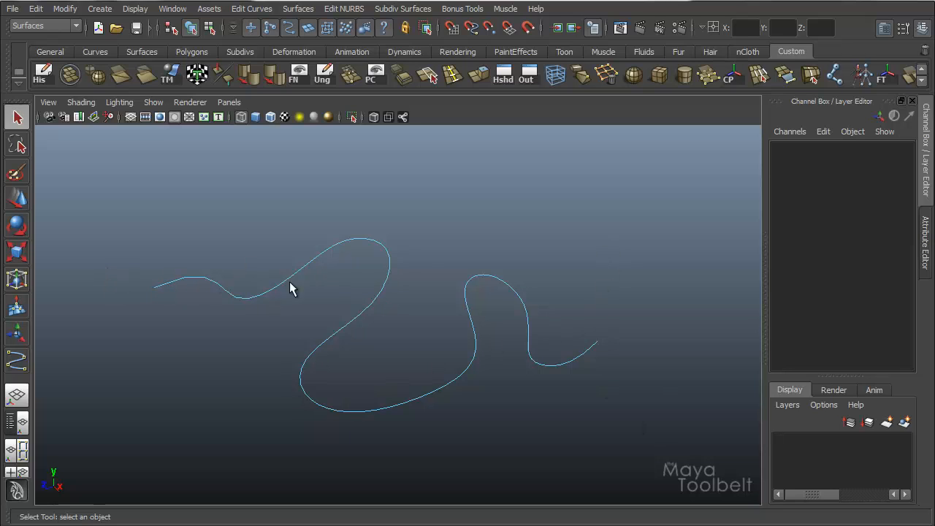
pyautogui.moveTo(394, 263)
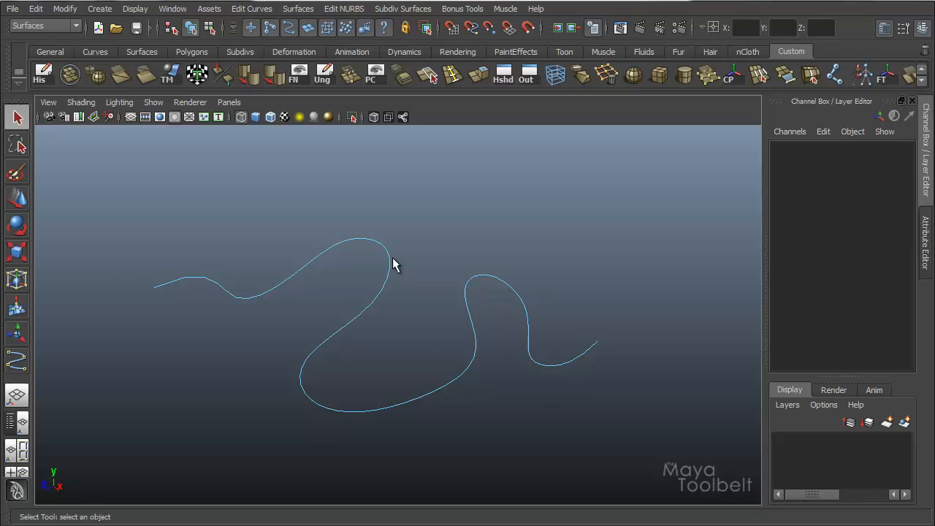
pyautogui.click(248, 298)
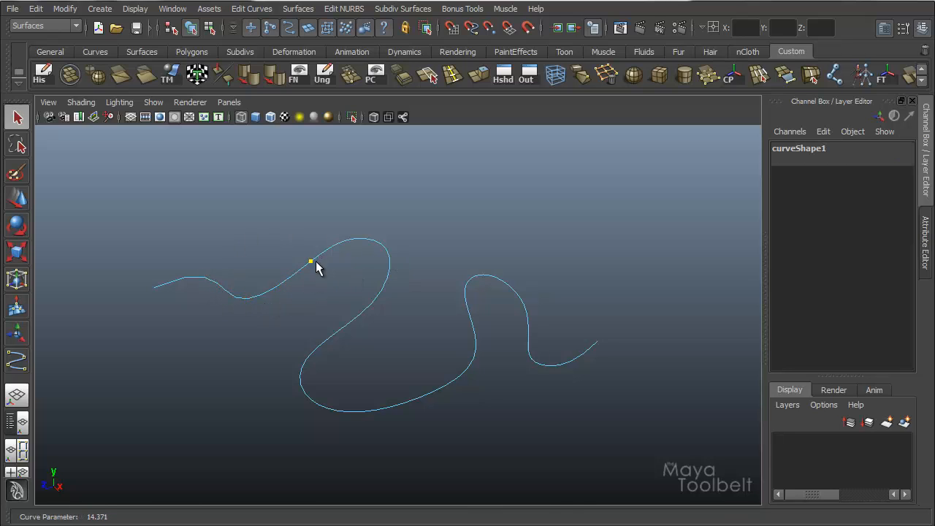
pyautogui.moveTo(347, 247)
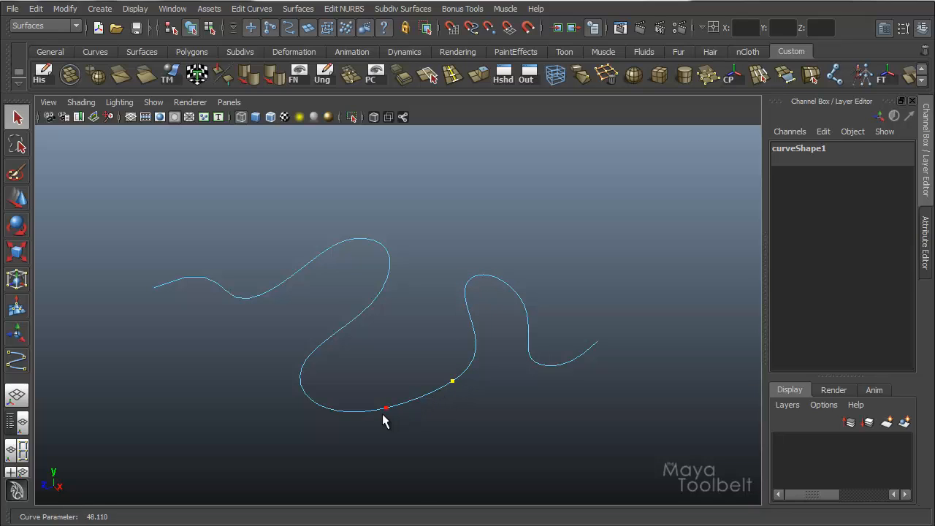
pyautogui.click(387, 408)
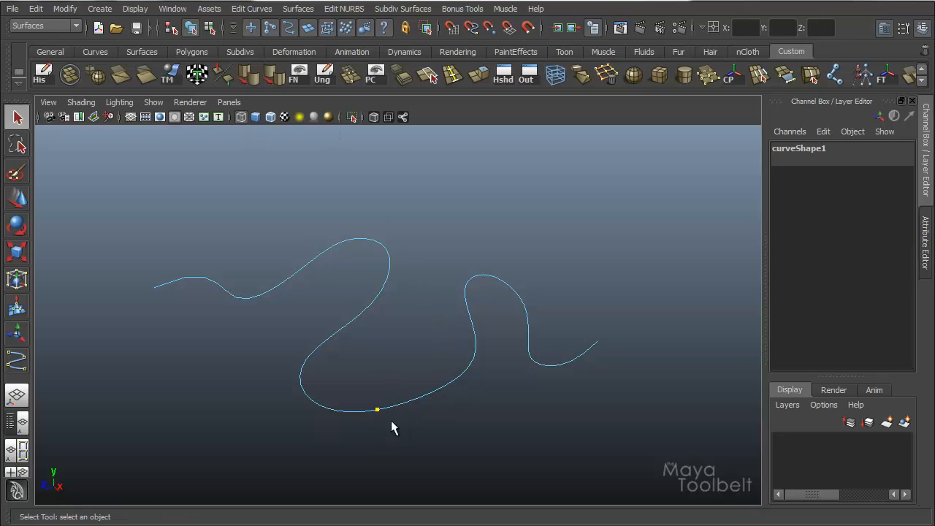
pyautogui.moveTo(413, 405)
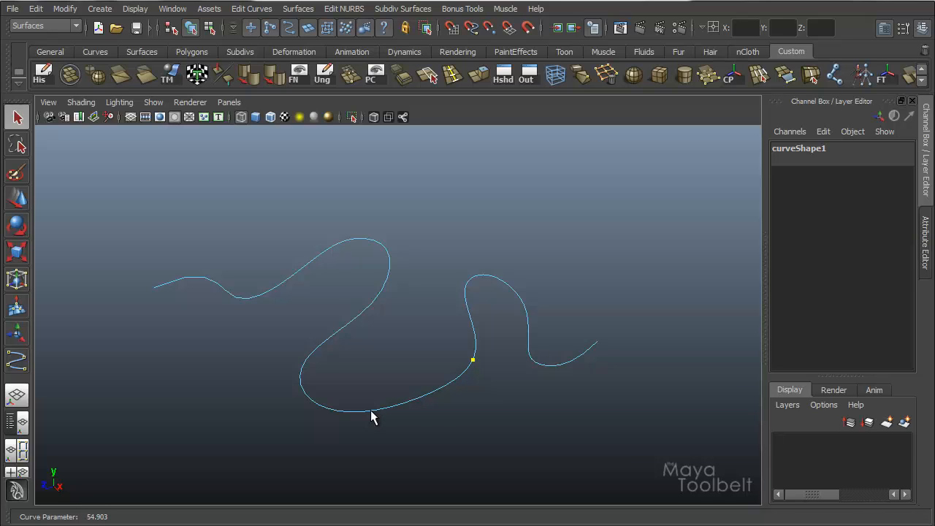
pyautogui.moveTo(348, 418)
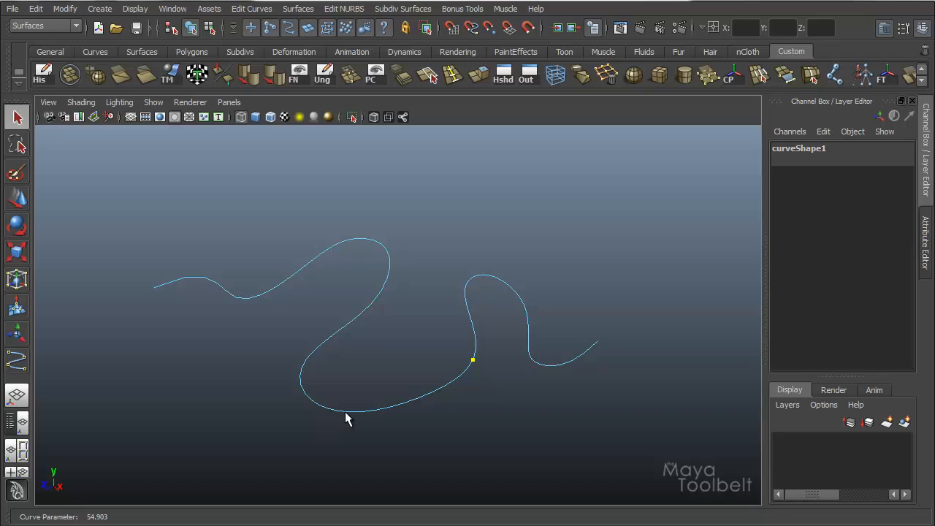
pyautogui.moveTo(304, 376)
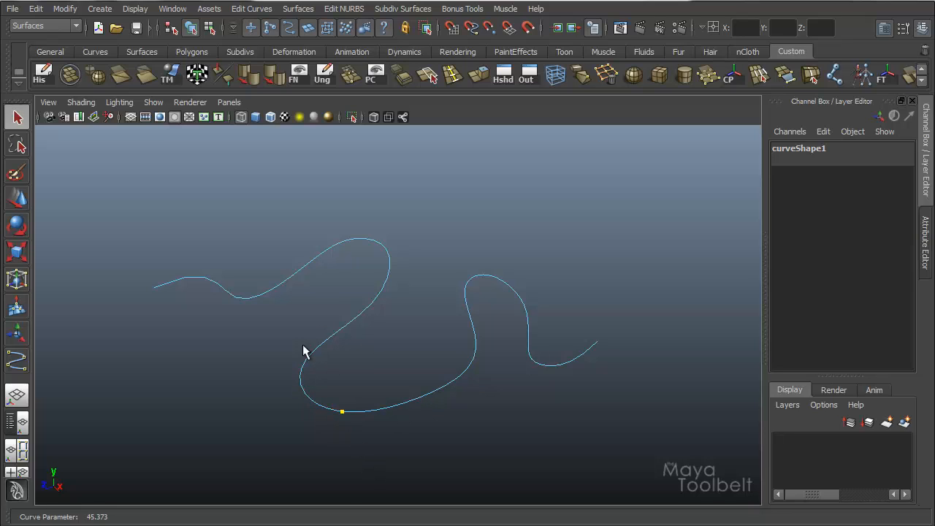
pyautogui.moveTo(332, 398)
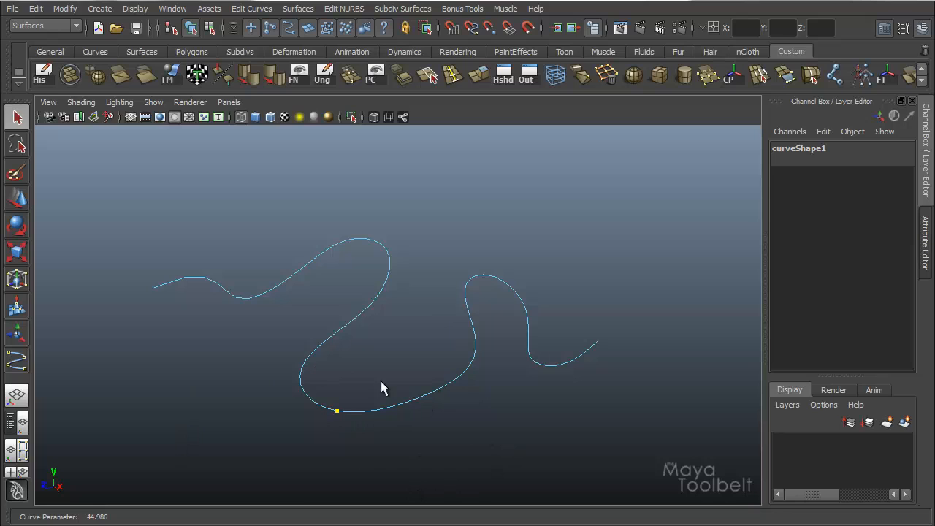
pyautogui.moveTo(345, 427)
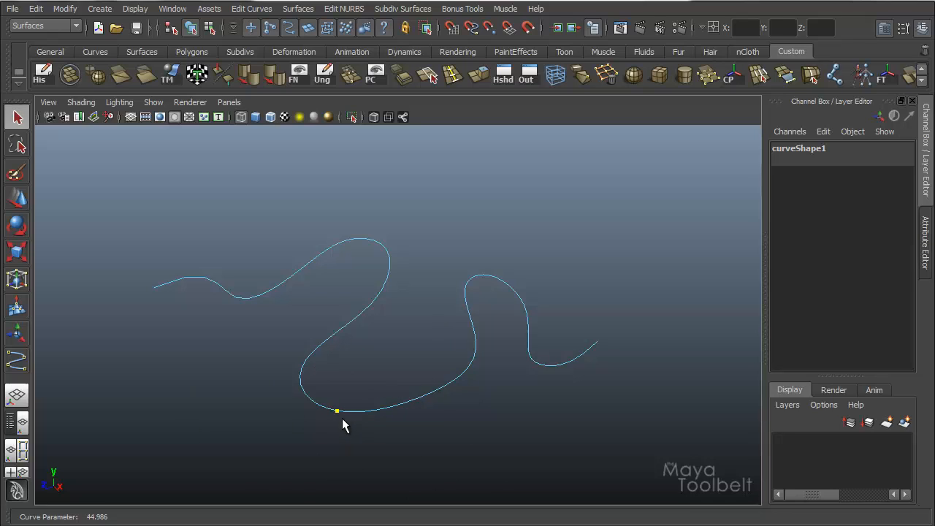
pyautogui.click(252, 8)
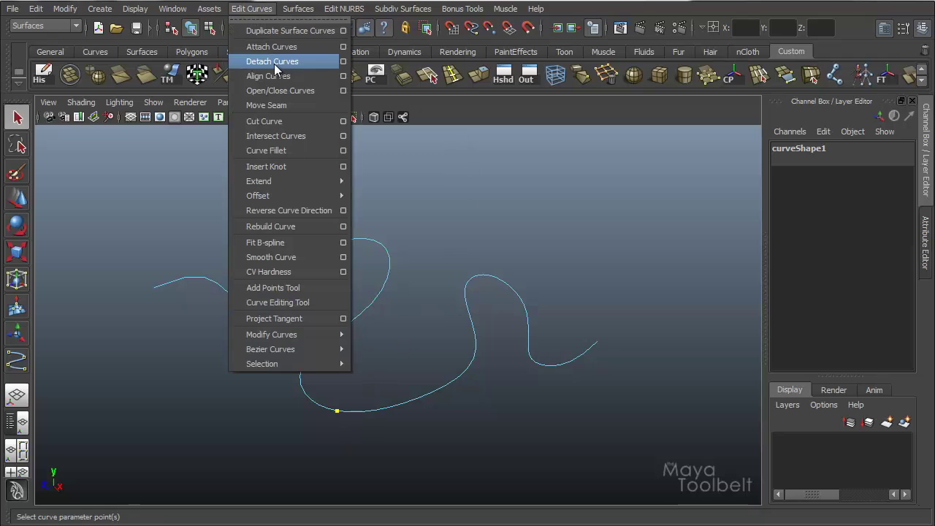
# Step: Detach curve1 at the marked curve point
pyautogui.click(272, 61)
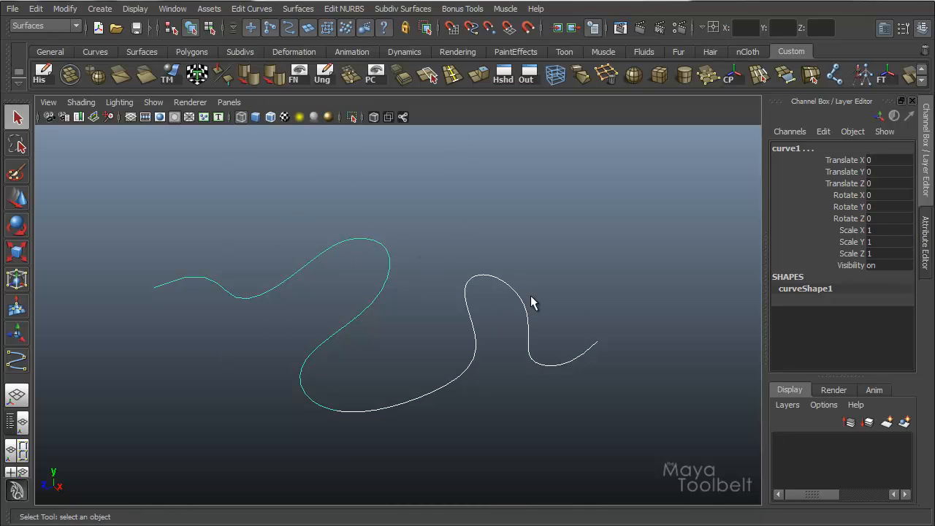
pyautogui.moveTo(324, 356)
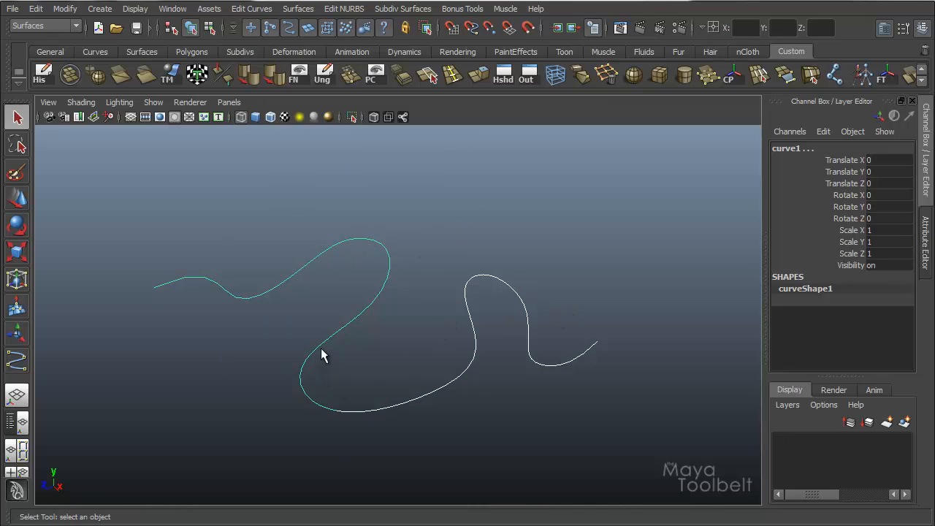
pyautogui.moveTo(337, 420)
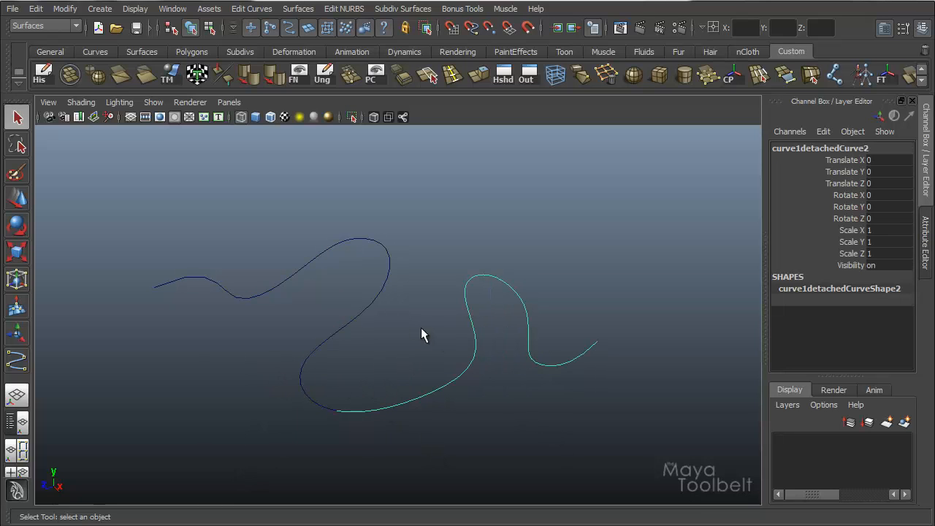
pyautogui.moveTo(271, 269)
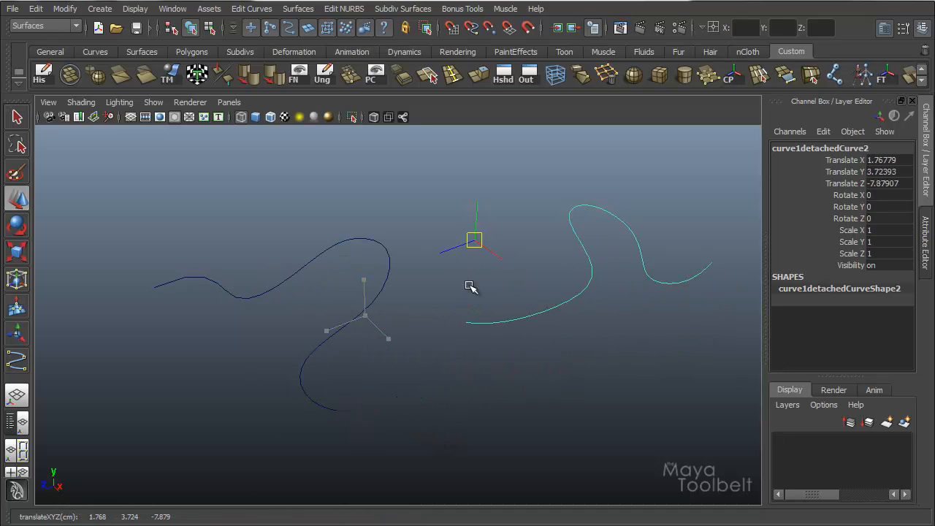
# Step: Open the Outliner and select curve1detachedCurve2, then curve1
pyautogui.click(271, 276)
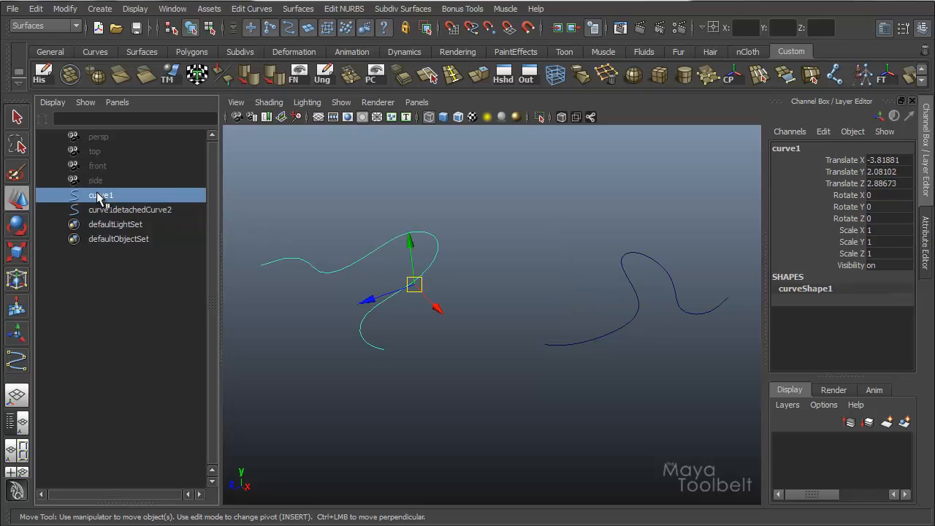
pyautogui.click(130, 209)
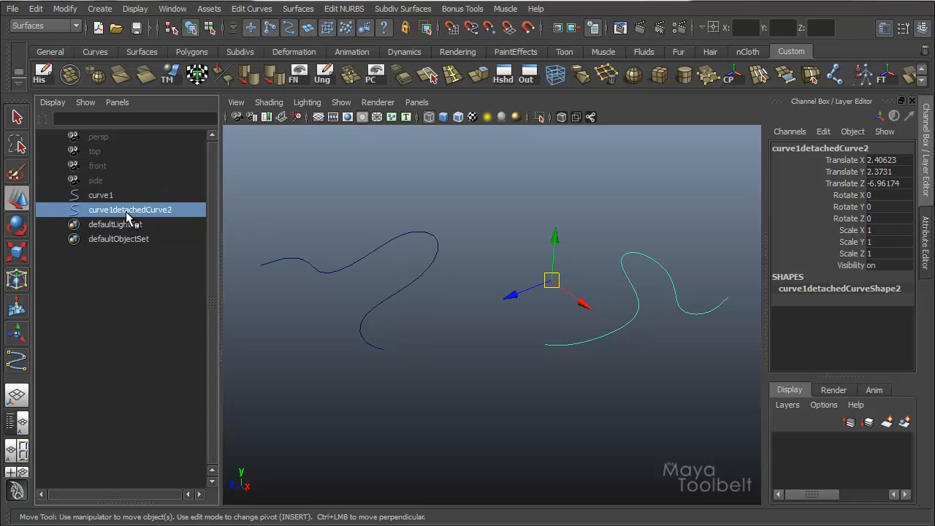
pyautogui.moveTo(339, 234)
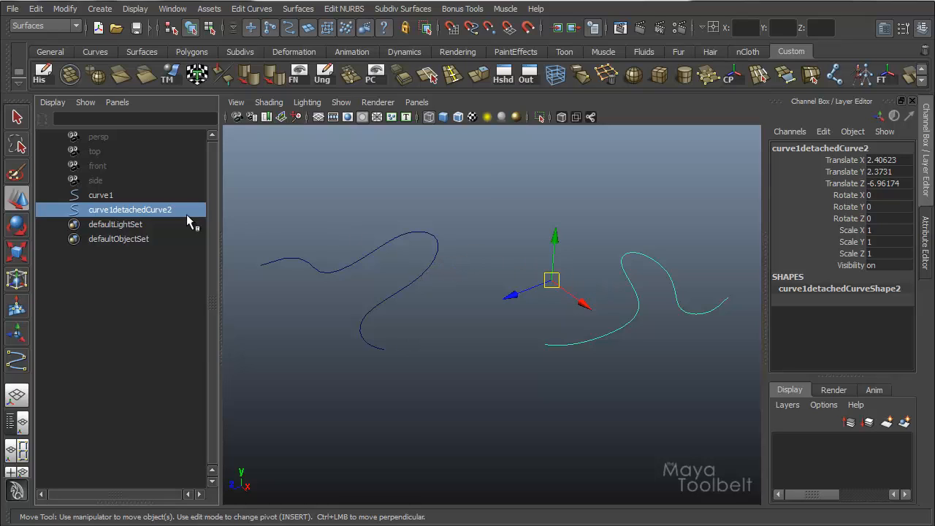
pyautogui.click(101, 195)
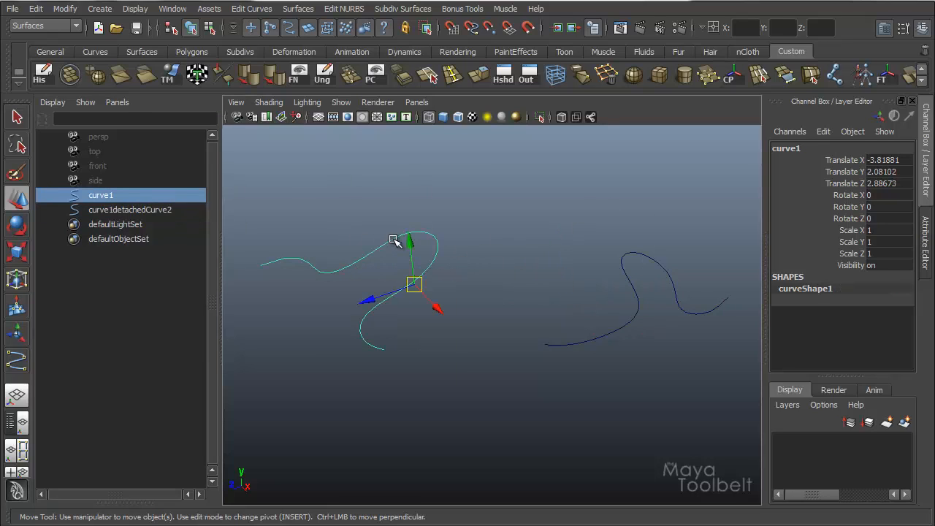
# Step: Pick curve1's lower-end control vertex, then reselect curve1detachedCurve2 and pan the view
pyautogui.click(402, 358)
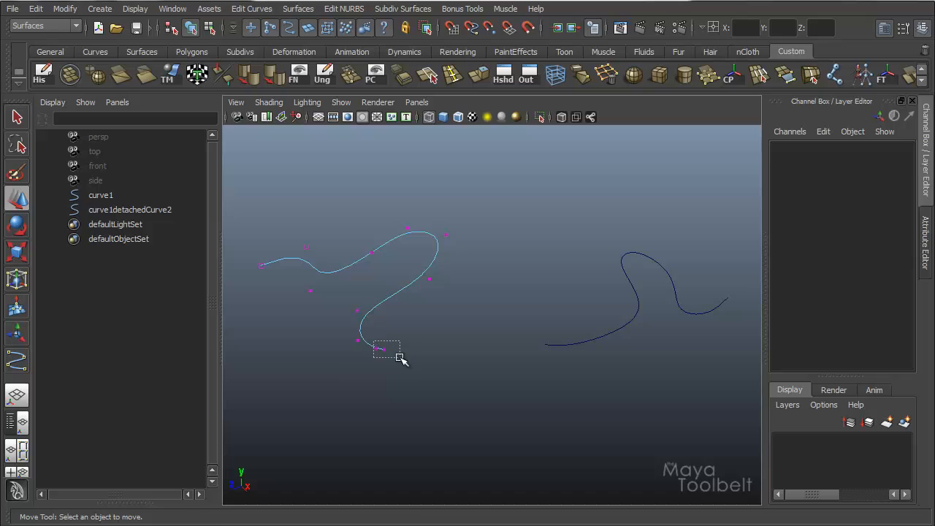
pyautogui.click(385, 348)
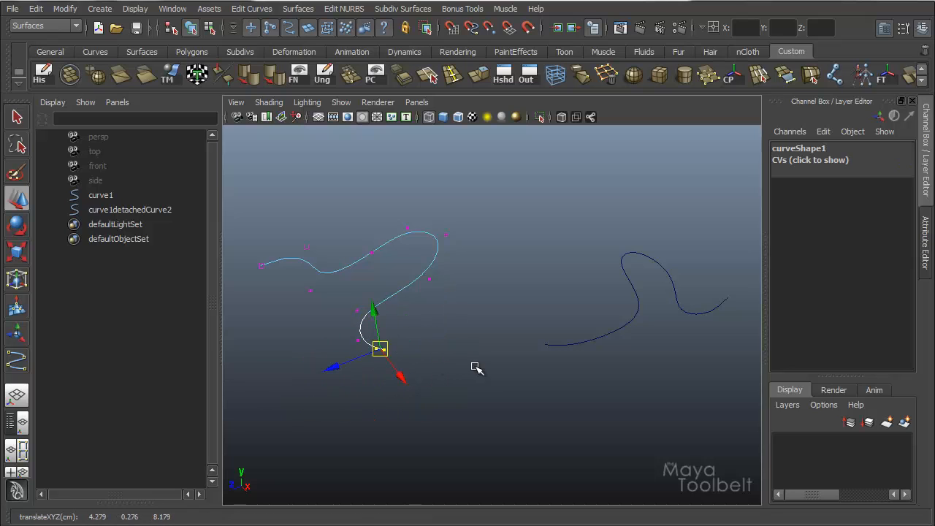
pyautogui.click(130, 210)
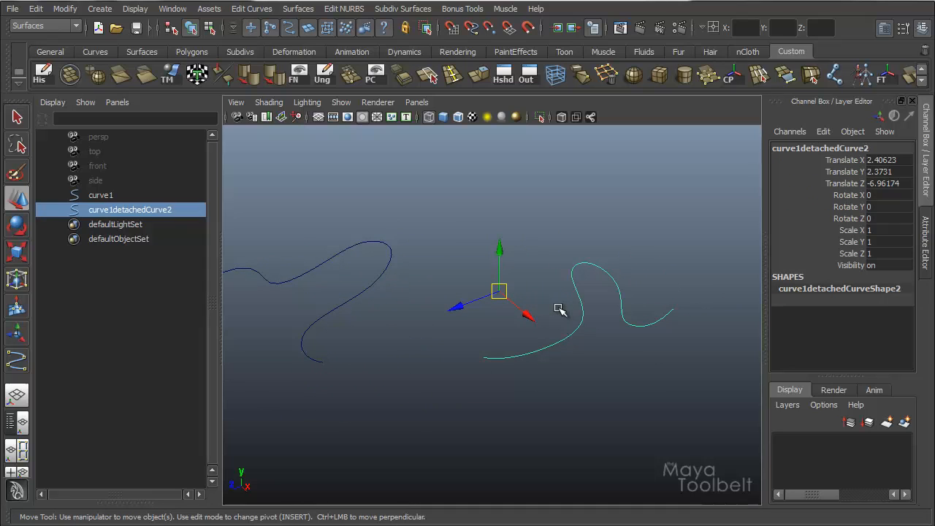
pyautogui.moveTo(555, 307); pyautogui.dragTo(479, 303)
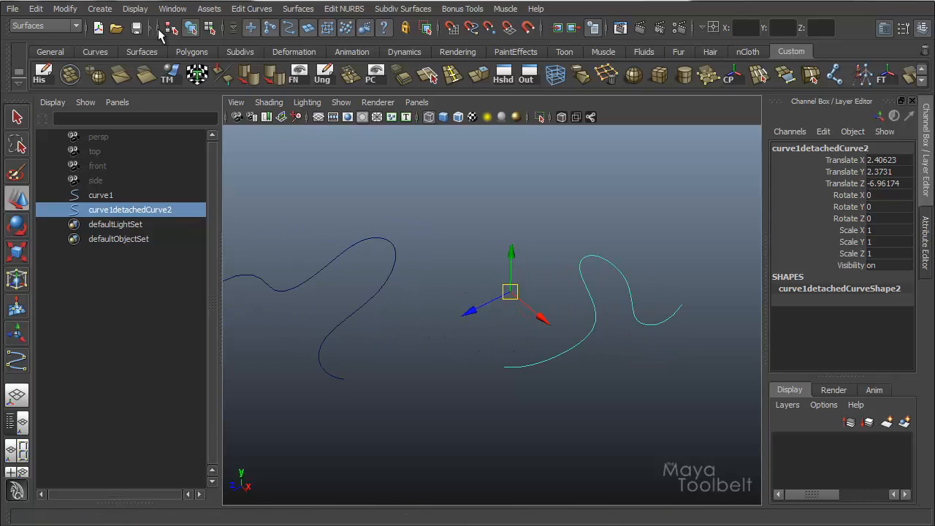
# Step: Open and close the Detach Curves options without applying
pyautogui.click(251, 9)
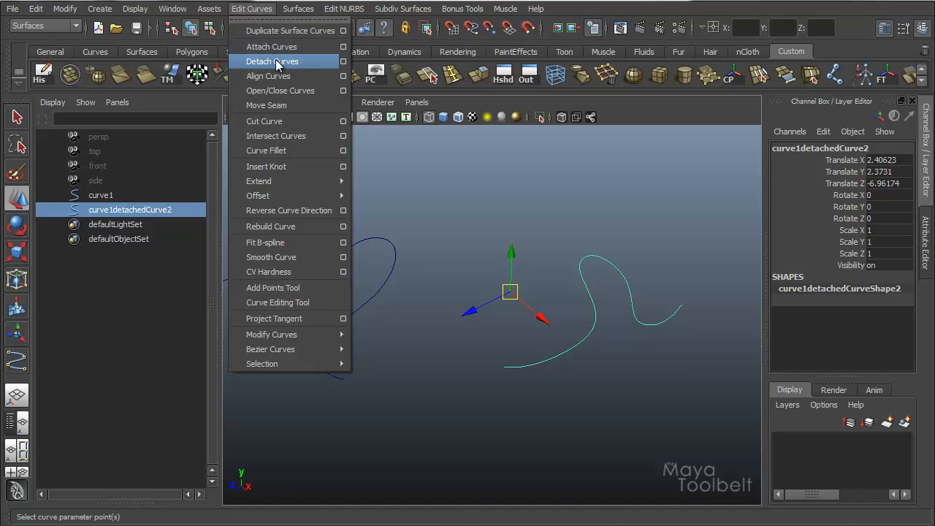
pyautogui.click(343, 61)
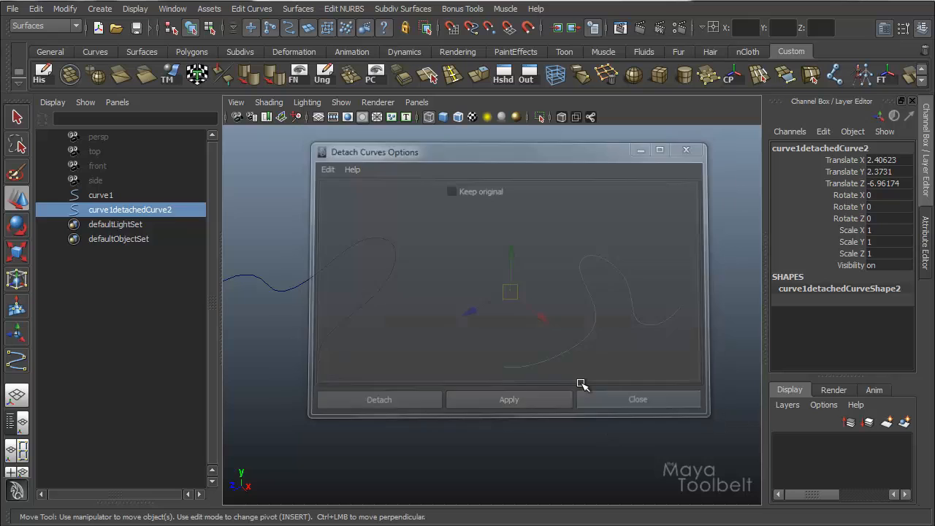
pyautogui.click(637, 399)
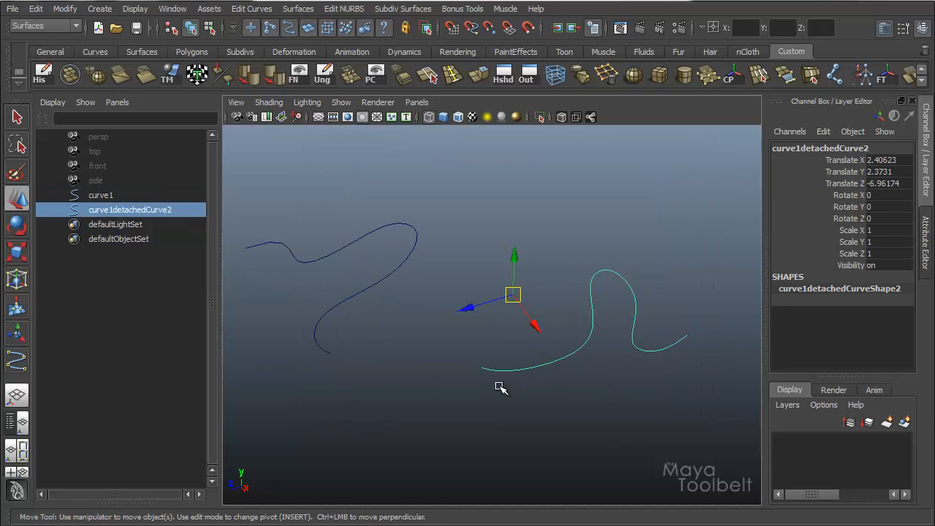
# Step: Select curve1 and curve1detachedCurve2, undo the detach, and deselect everything
pyautogui.click(101, 195)
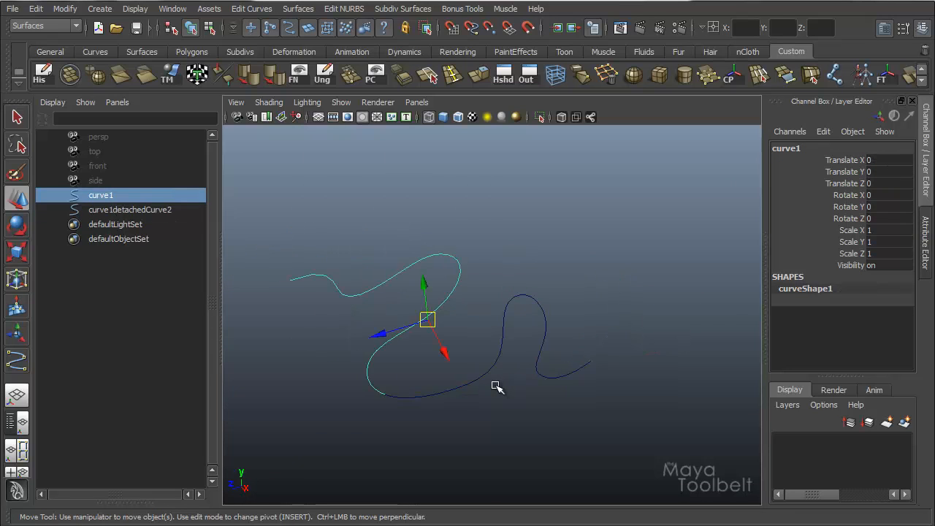
pyautogui.click(130, 210)
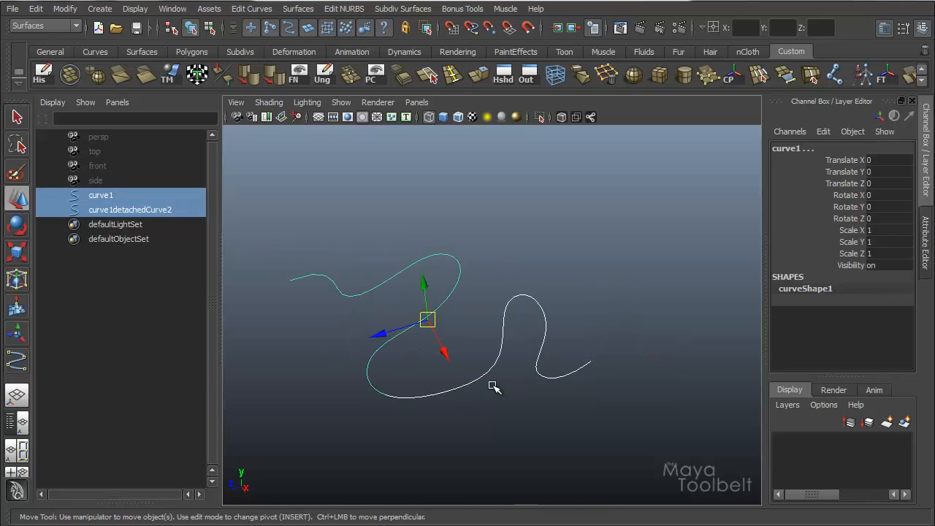
pyautogui.click(526, 350)
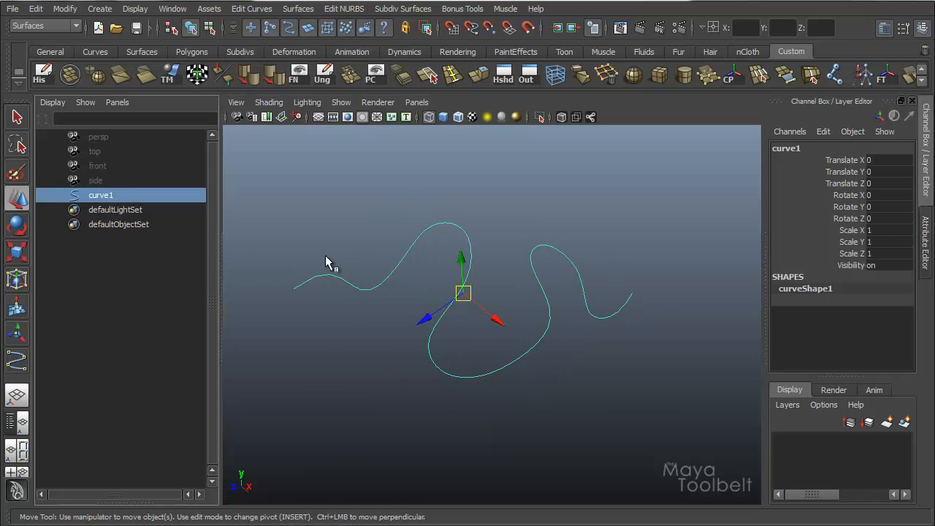
pyautogui.click(490, 364)
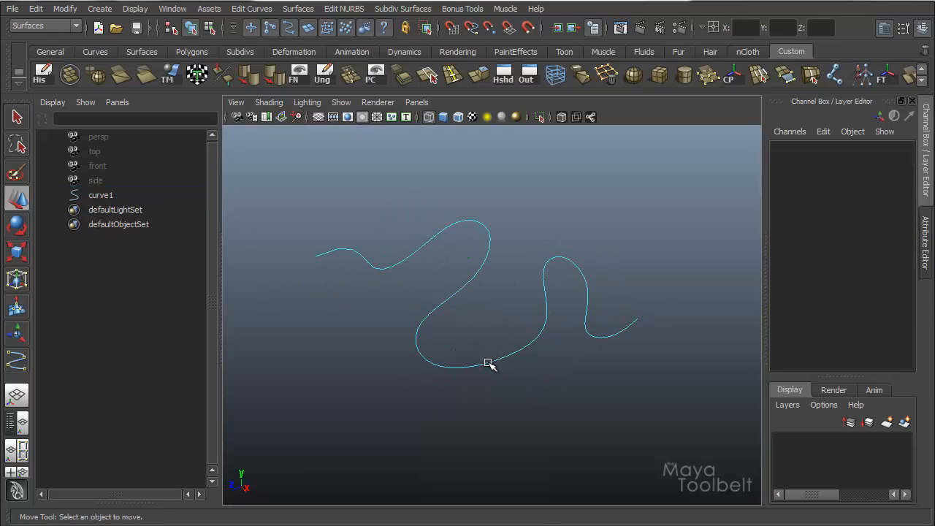
# Step: Detach curve1 with Keep original checked, then move curve1detachedCurve1 off the original
pyautogui.click(251, 8)
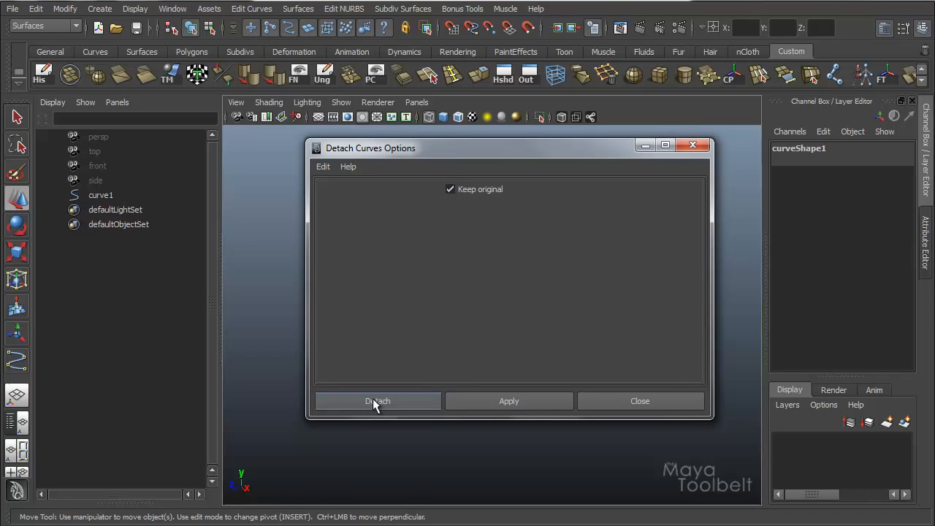
pyautogui.click(378, 401)
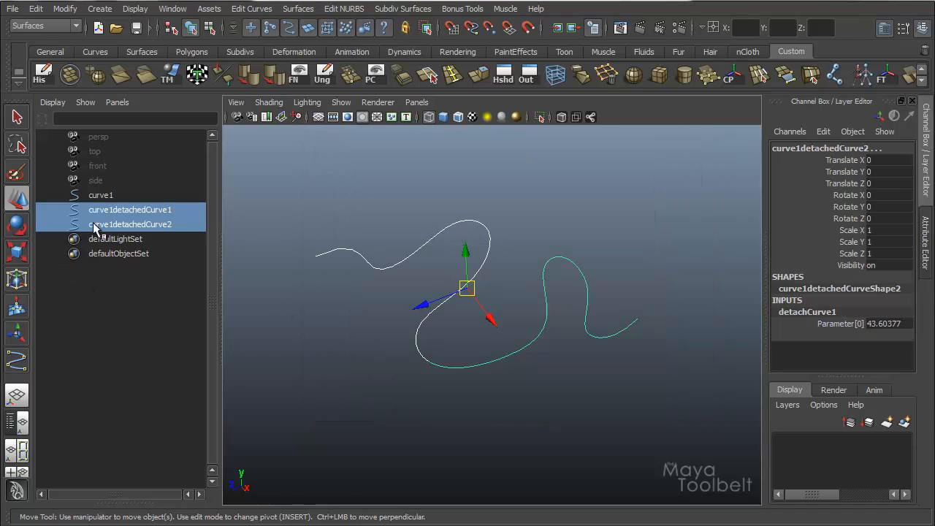
pyautogui.click(130, 224)
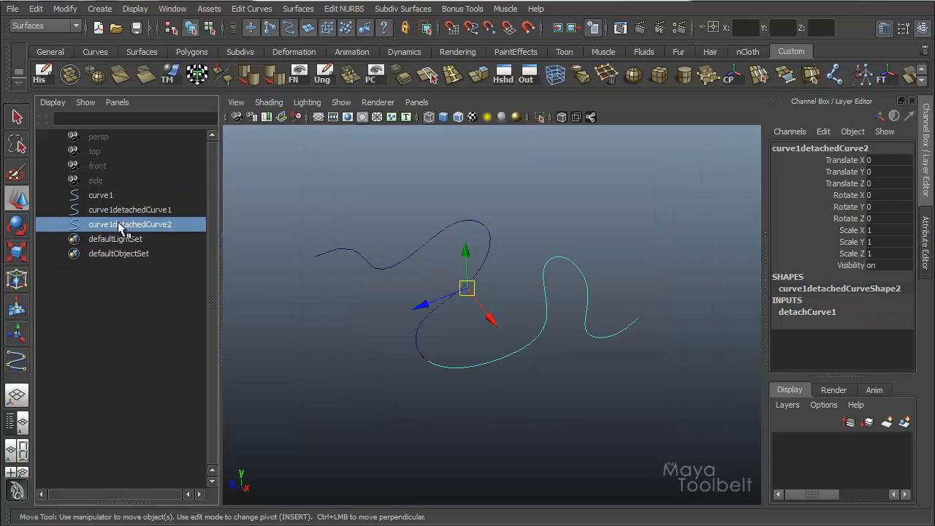
pyautogui.click(101, 195)
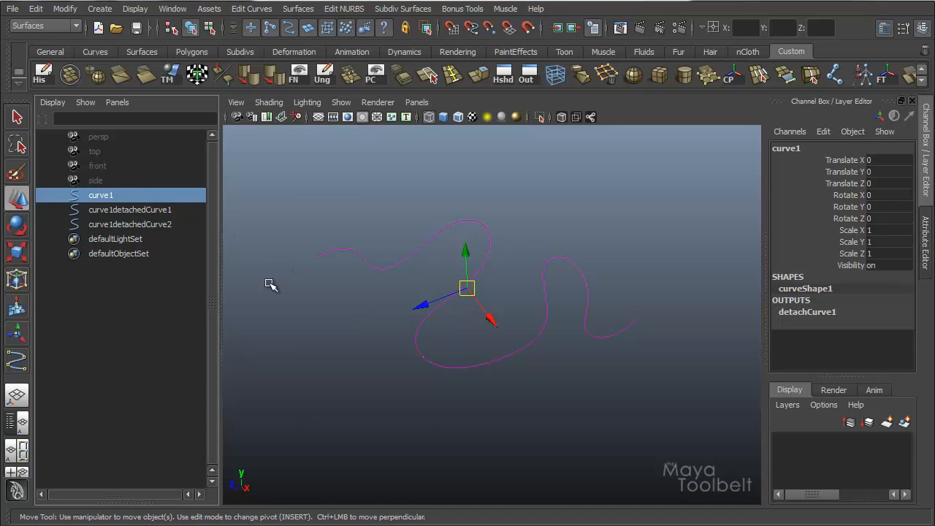
pyautogui.click(130, 210)
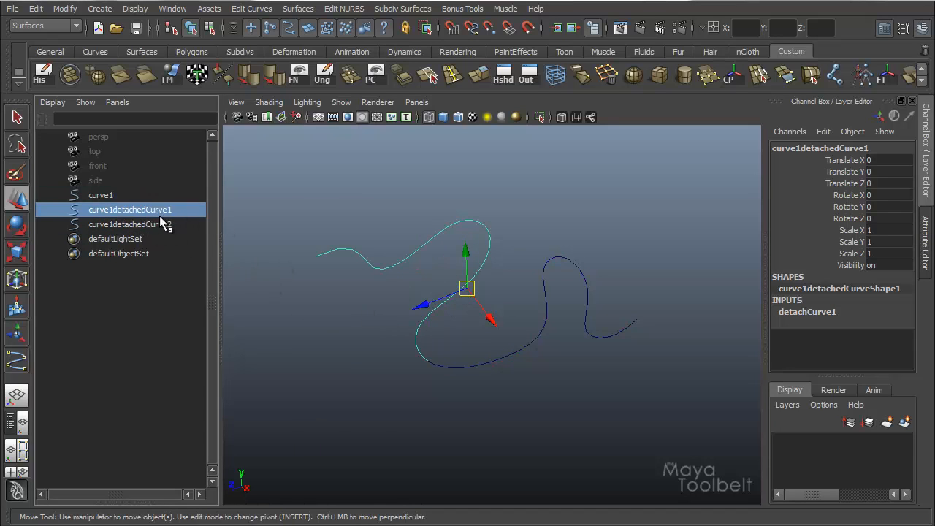
pyautogui.click(130, 225)
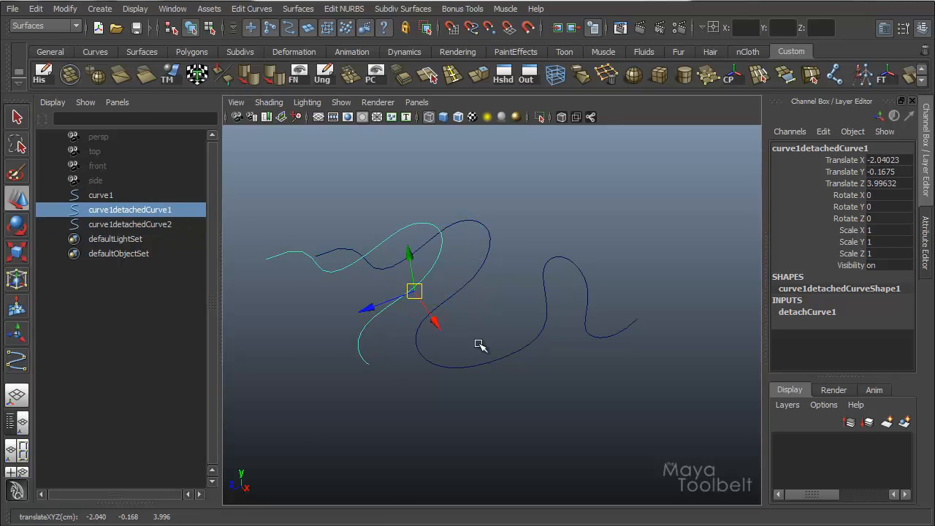
# Step: Move both detached pieces down and raise curve1 above them
pyautogui.click(130, 224)
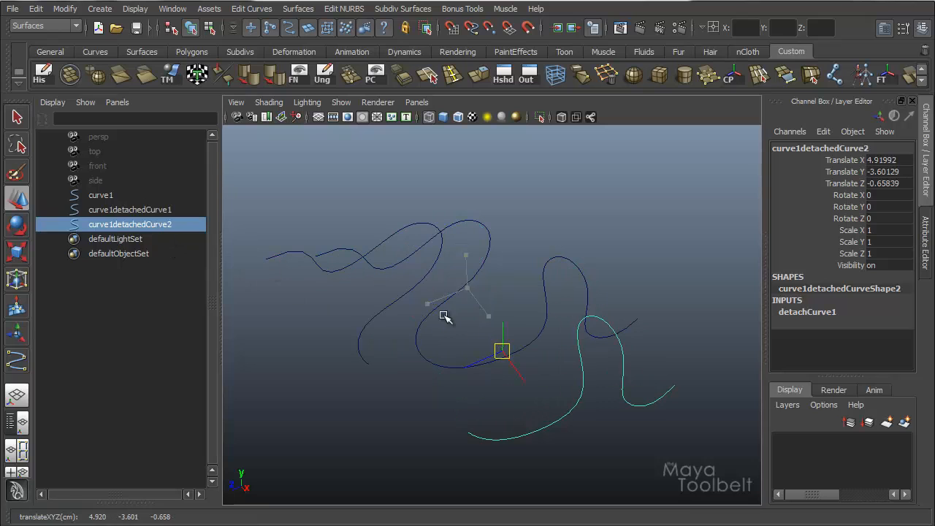
pyautogui.click(130, 209)
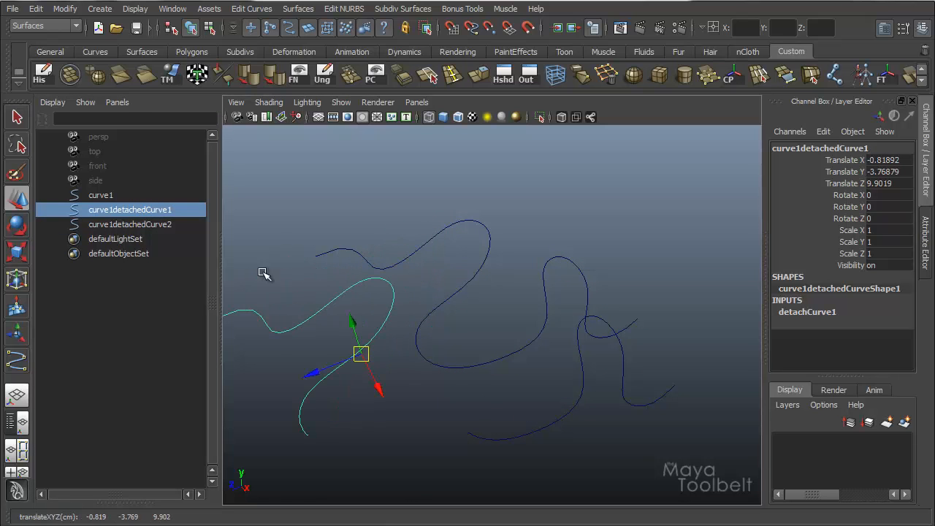
pyautogui.click(101, 195)
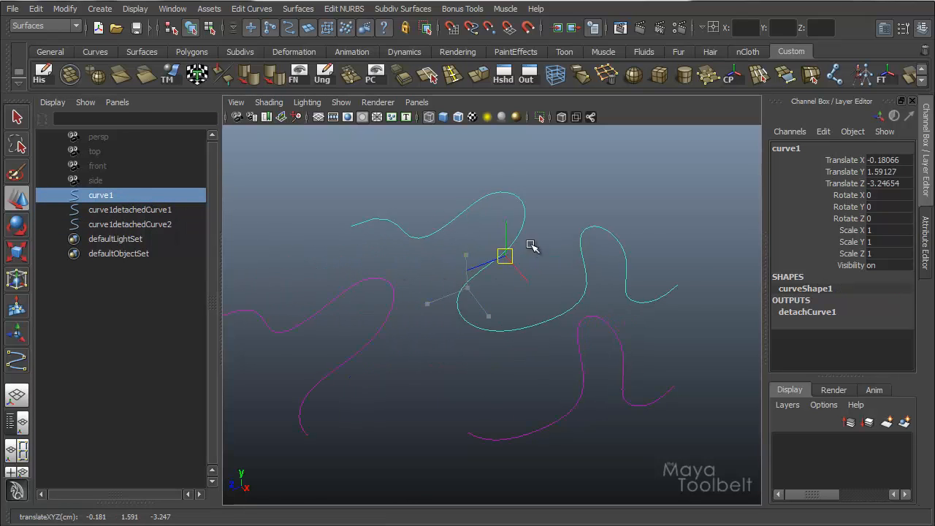
pyautogui.moveTo(504, 255); pyautogui.dragTo(490, 212)
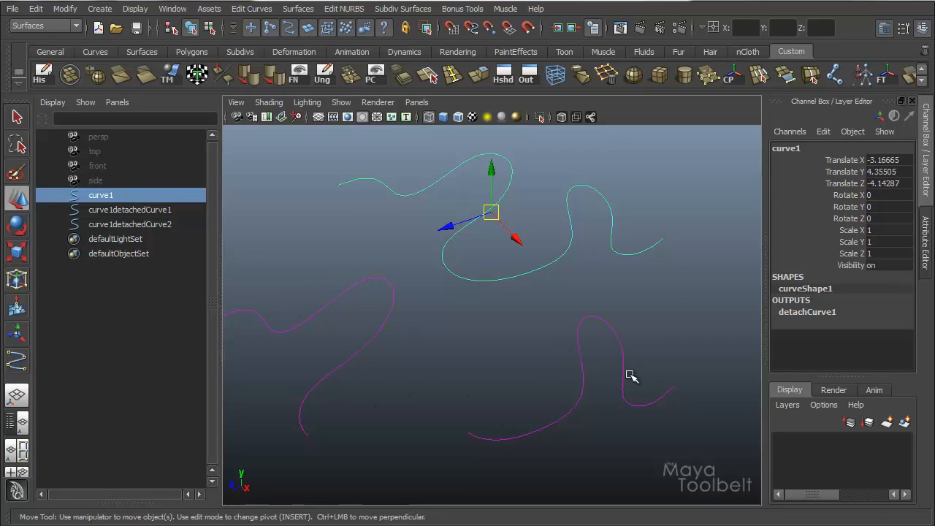
pyautogui.moveTo(795, 327)
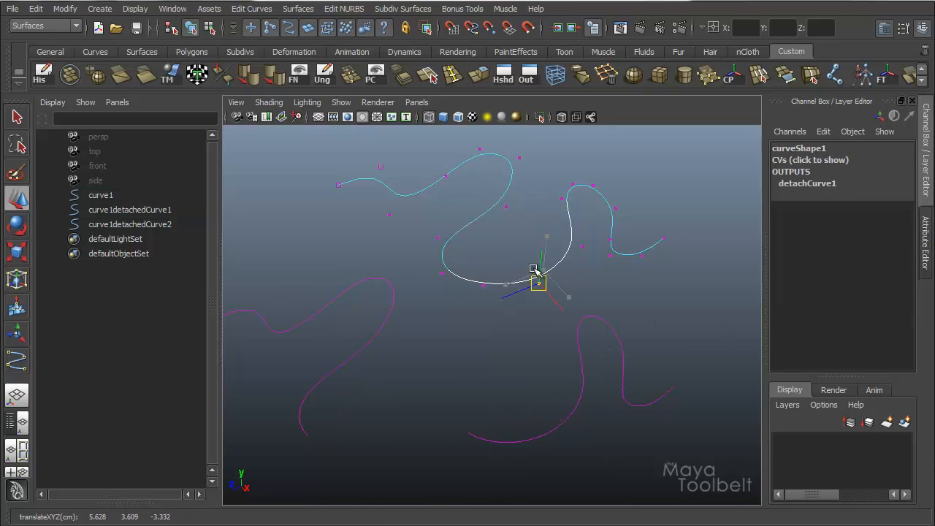
# Step: Drag a control vertex of curve1 to reshape its lower bend, then return to Object mode
pyautogui.moveTo(536, 283); pyautogui.dragTo(466, 219)
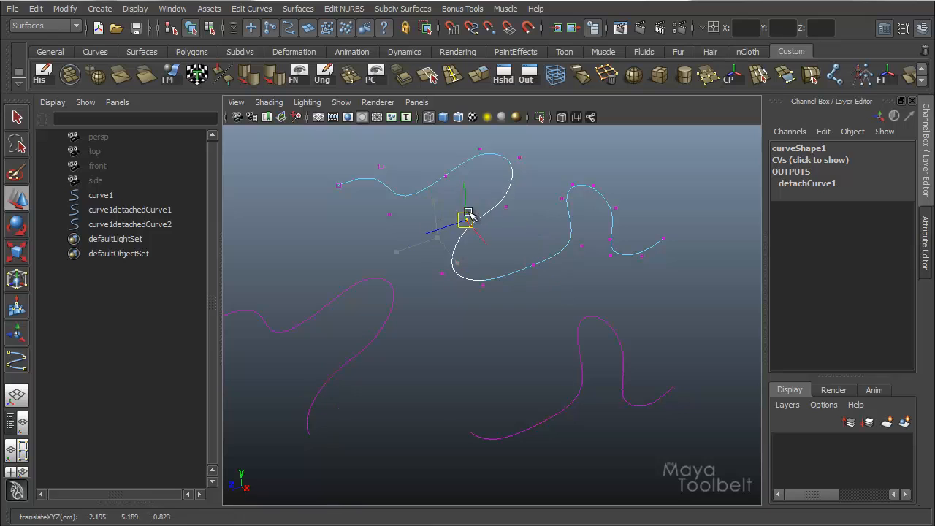
pyautogui.moveTo(466, 219); pyautogui.dragTo(423, 216)
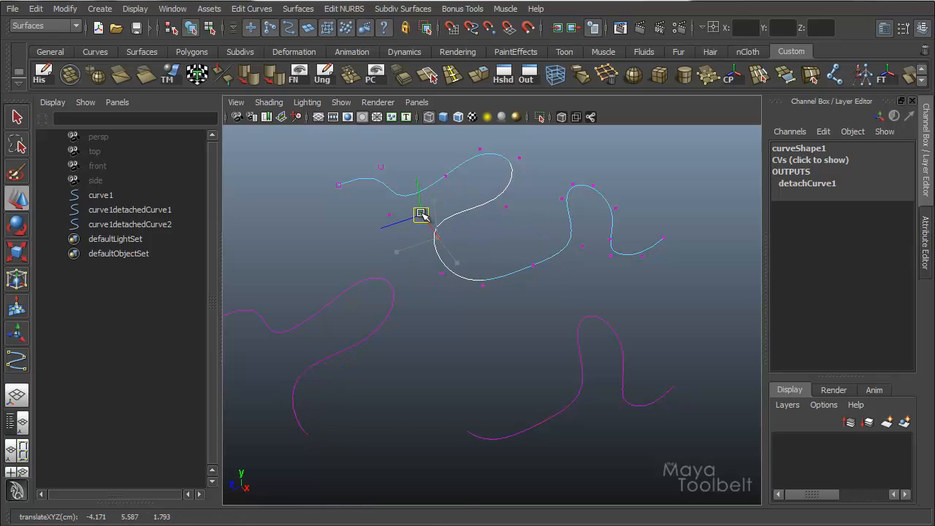
pyautogui.moveTo(420, 215); pyautogui.dragTo(453, 259)
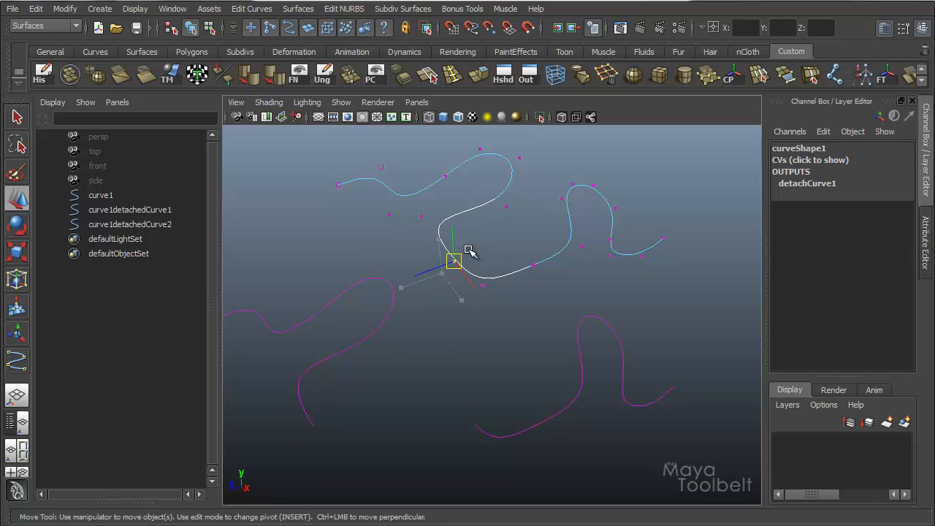
pyautogui.moveTo(453, 261); pyautogui.dragTo(428, 301)
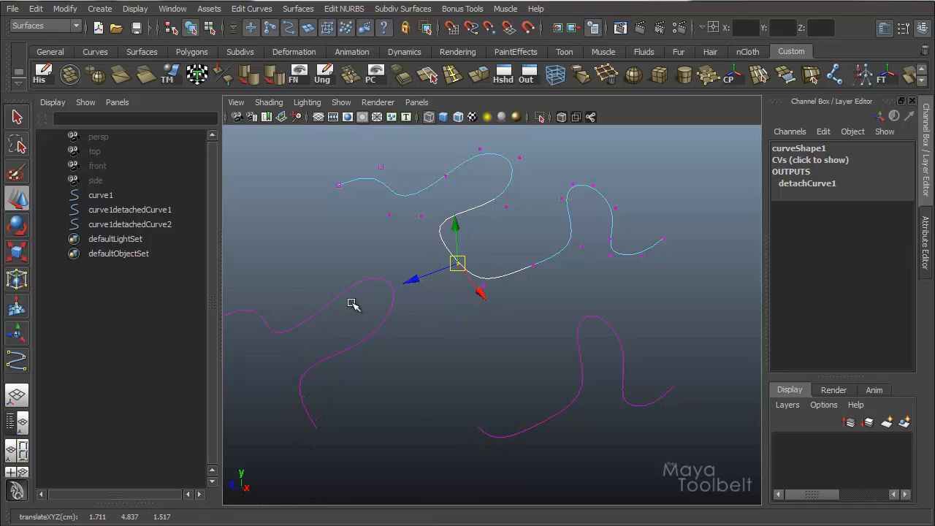
pyautogui.moveTo(626, 249)
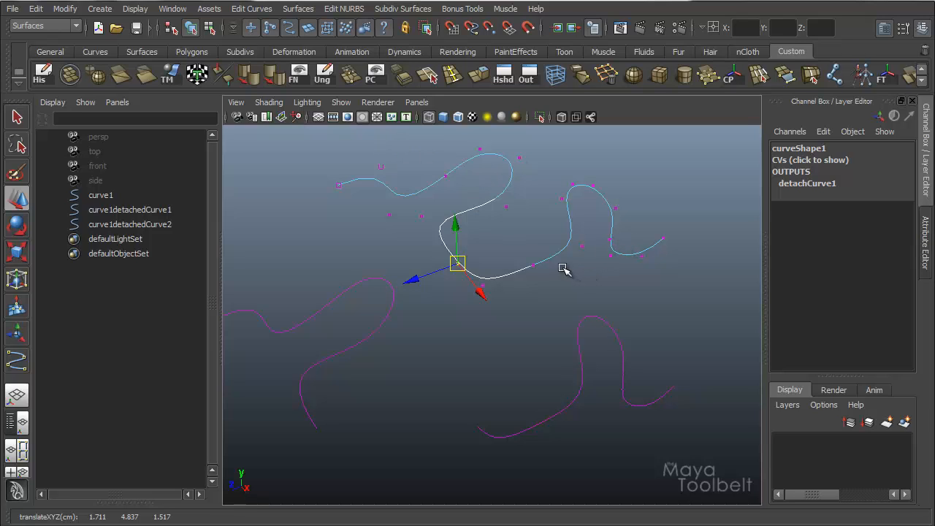
pyautogui.moveTo(477, 363)
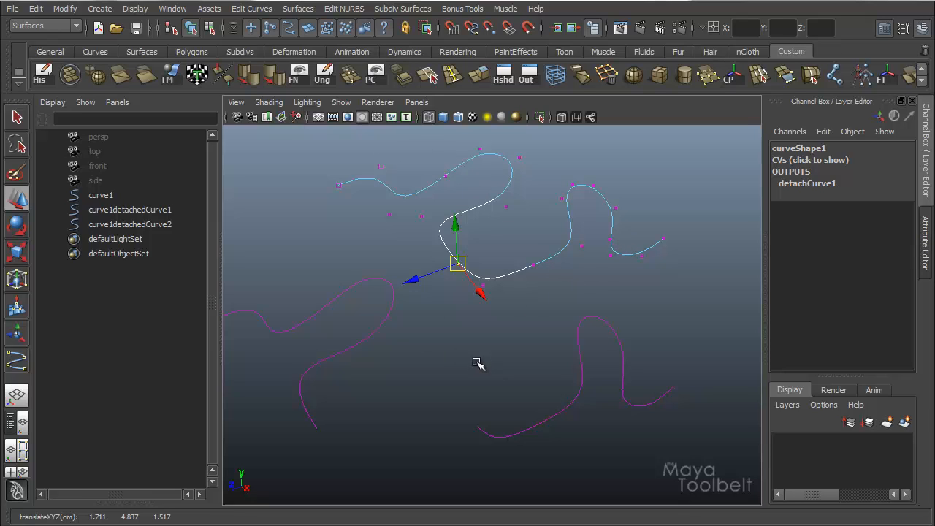
pyautogui.click(101, 195)
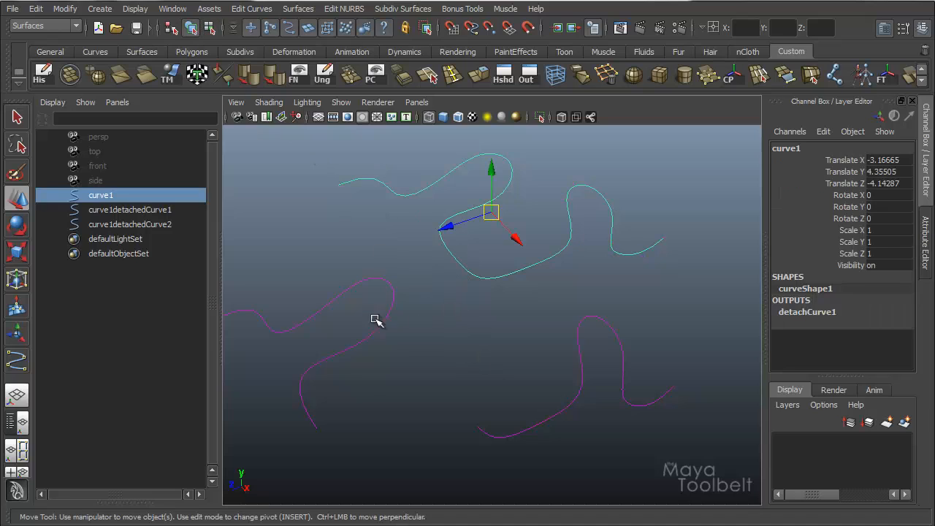
pyautogui.moveTo(398, 297)
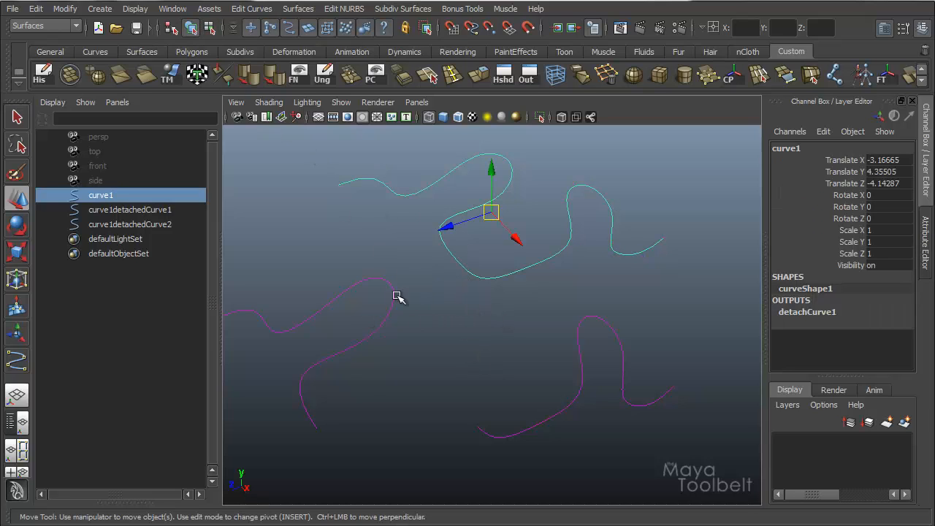
pyautogui.moveTo(433, 353)
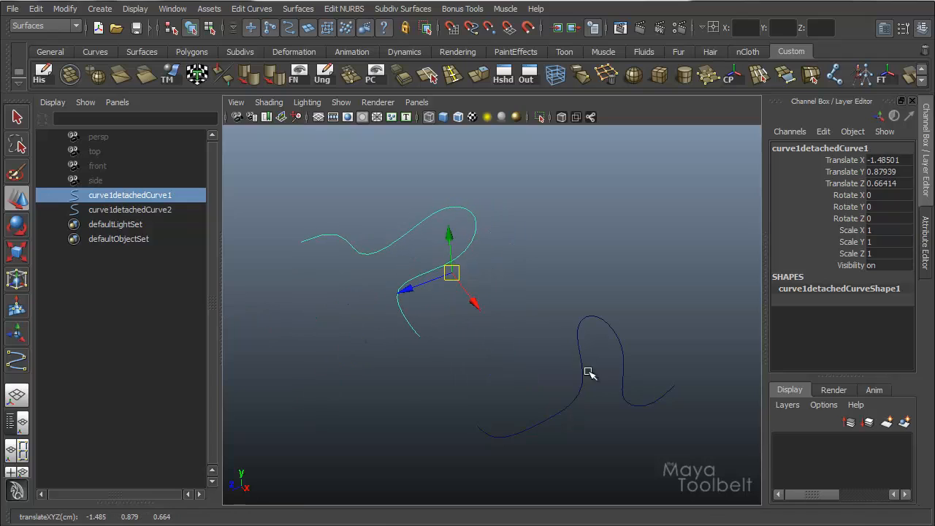
pyautogui.moveTo(508, 348)
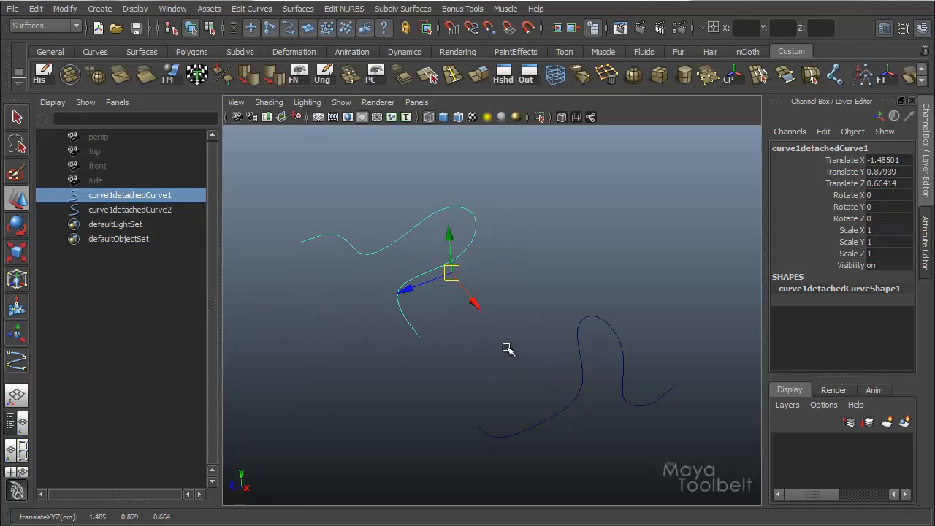
pyautogui.moveTo(513, 388)
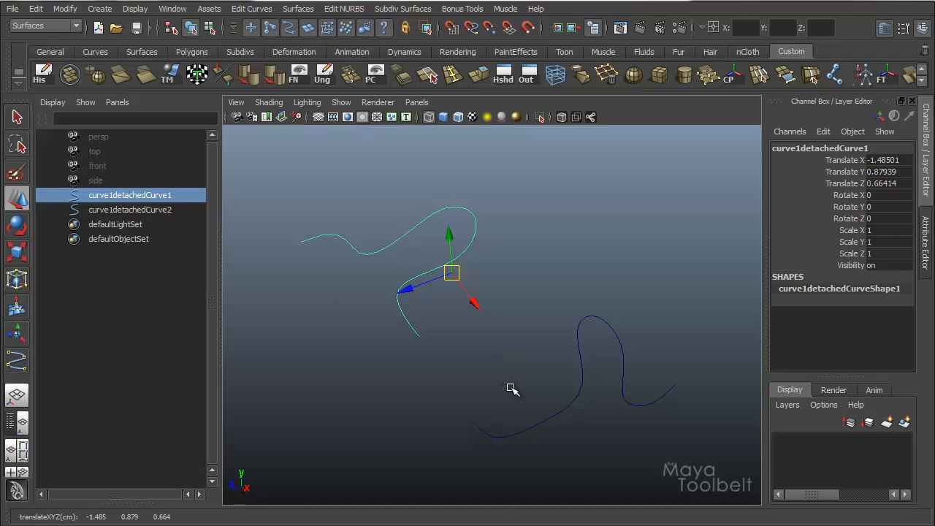
pyautogui.moveTo(510, 358)
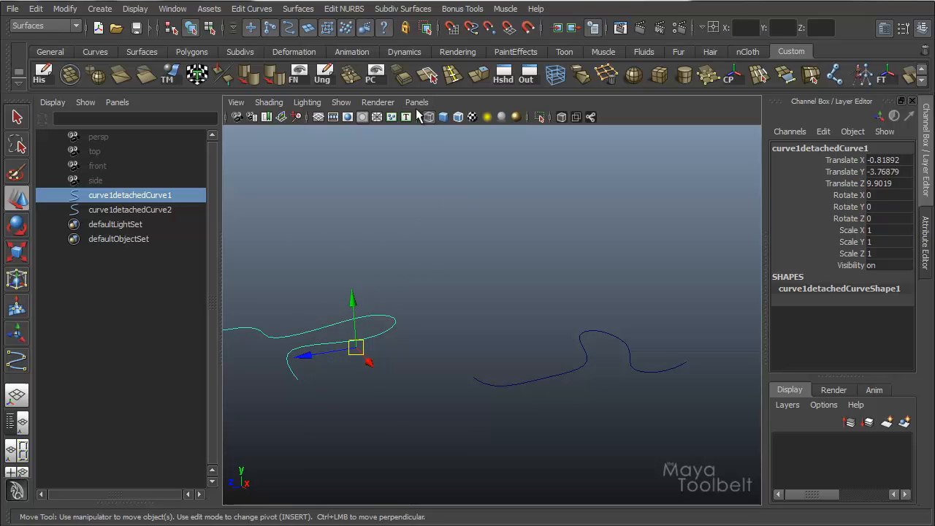
pyautogui.click(251, 8)
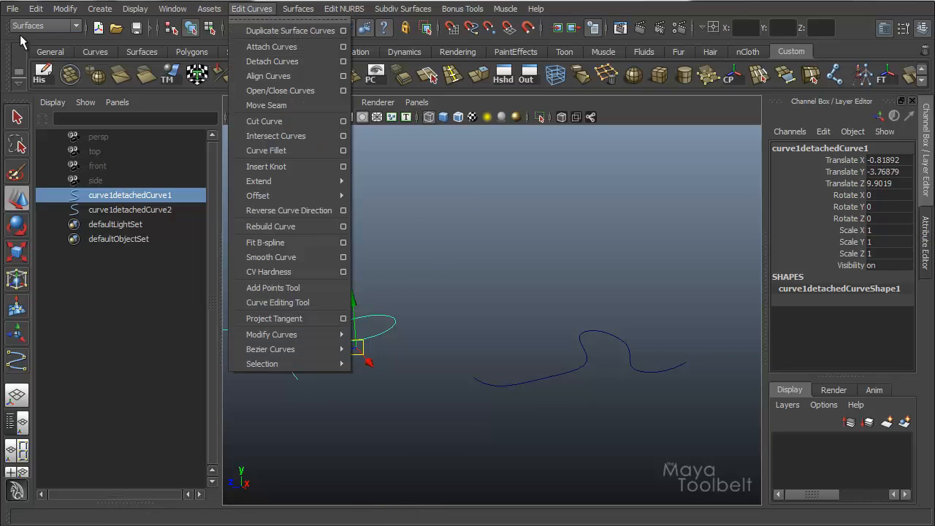
pyautogui.click(298, 8)
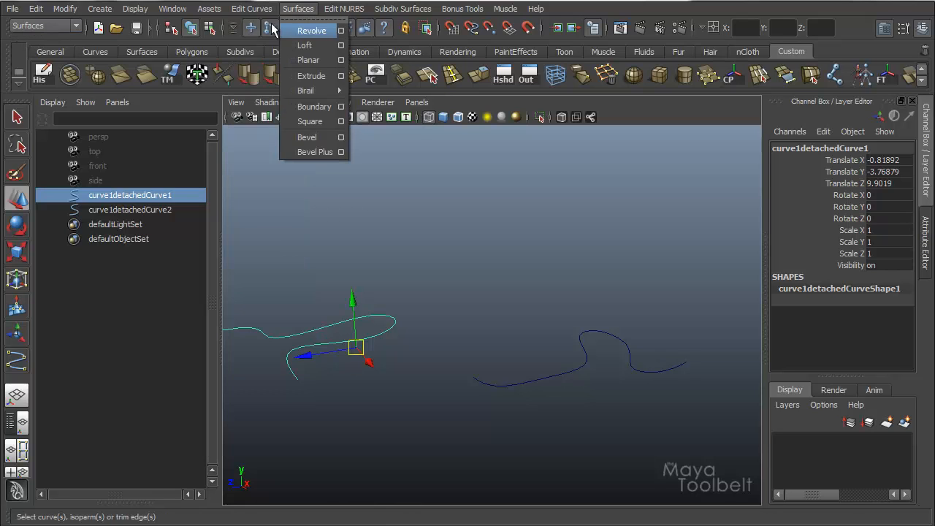
pyautogui.click(252, 8)
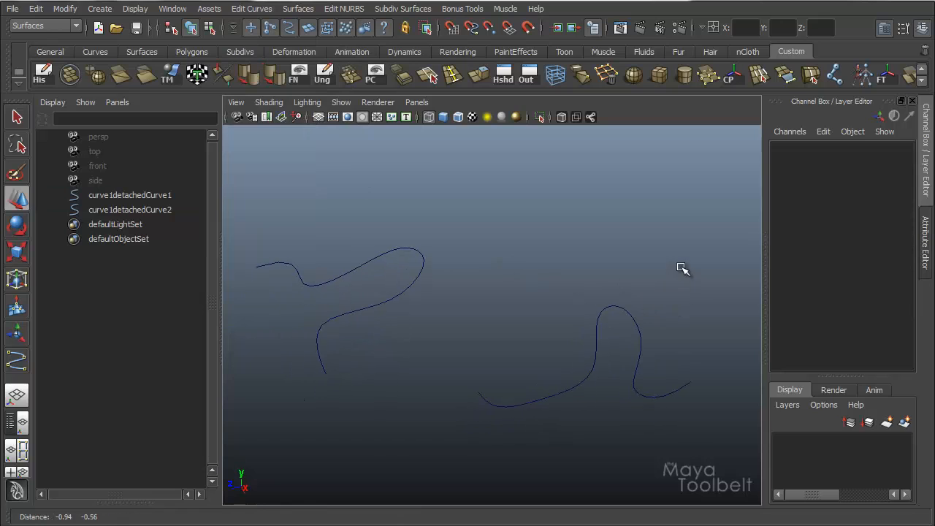
pyautogui.moveTo(609, 280)
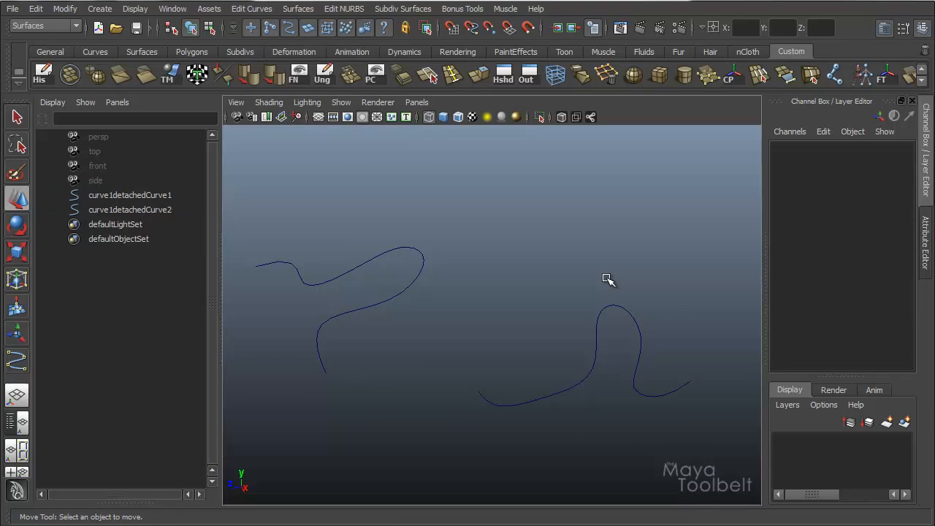